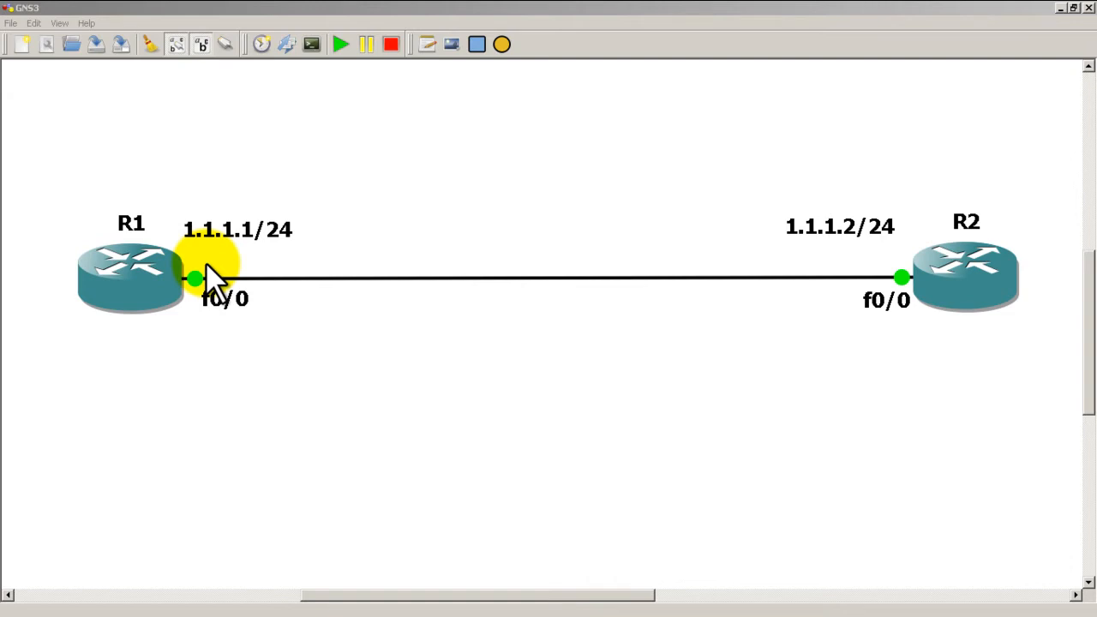
mouse_move(346, 283)
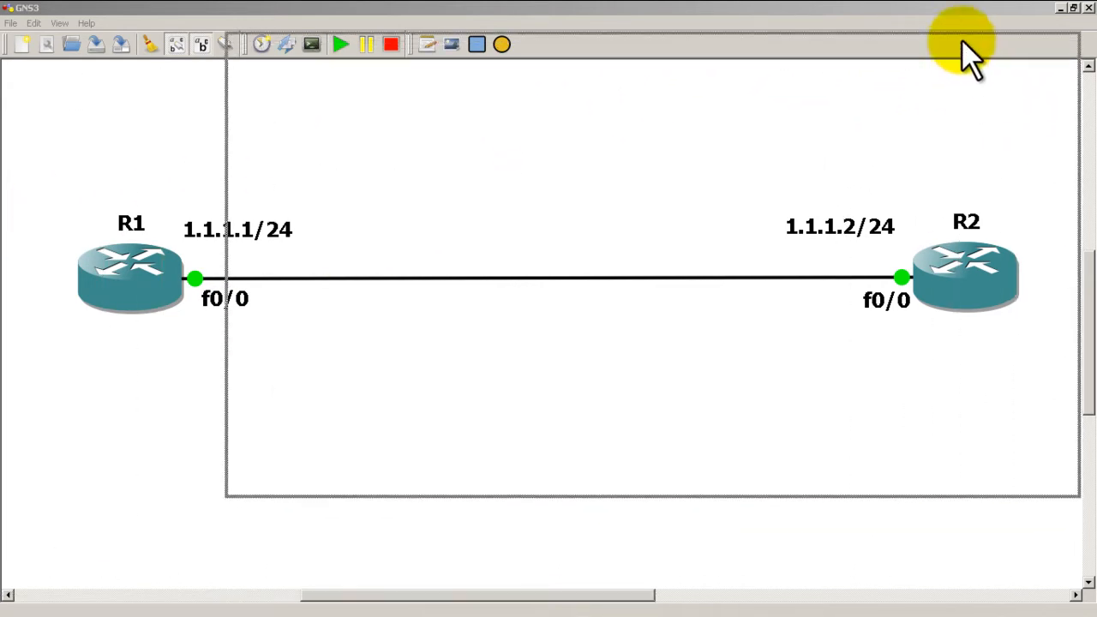
Enter privileged mode on R1 and show FastEthernet0/0, reporting half-duplex at 10Mb/s
text(ena)
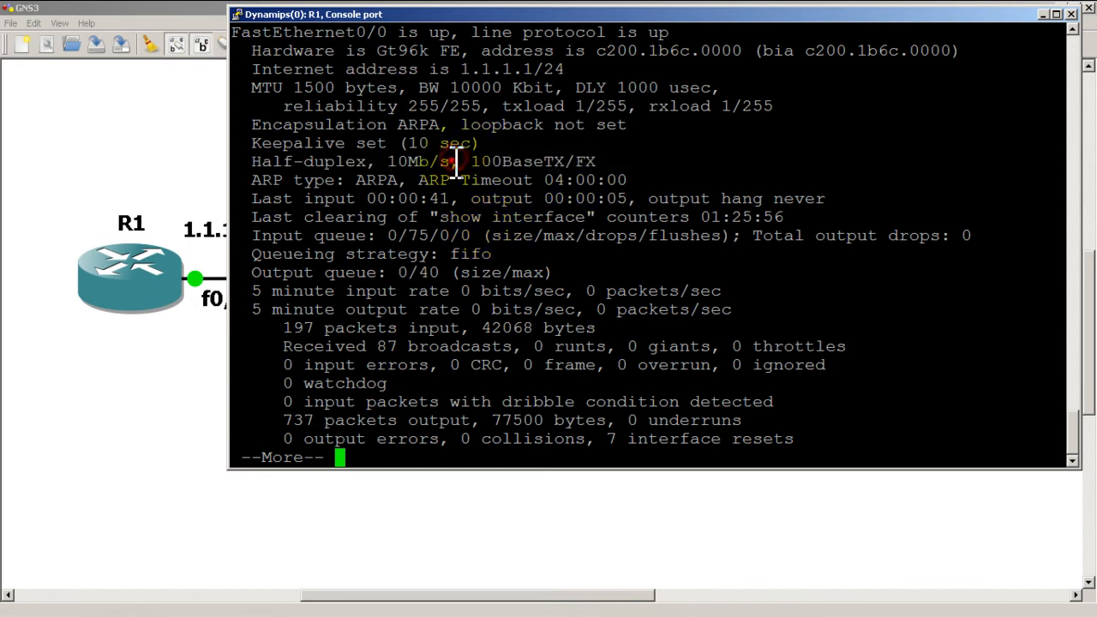
drag(466, 161, 617, 161)
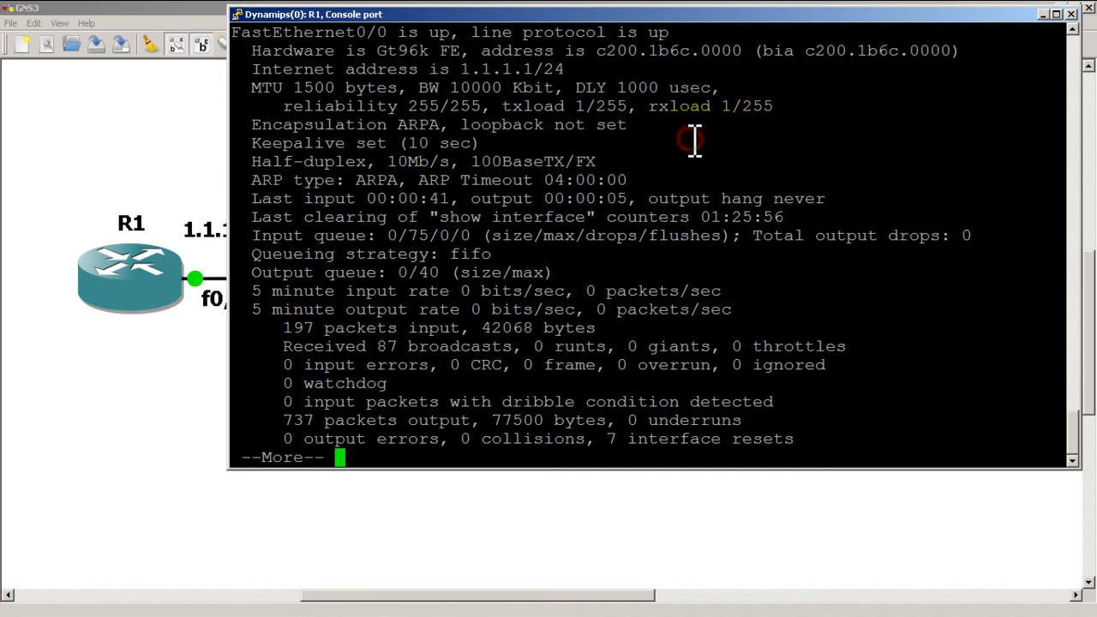
Configure R1's FastEthernet0/0 with speed 100, shut and no shut it, then exit
text(conf t)
text(int fast 0/0)
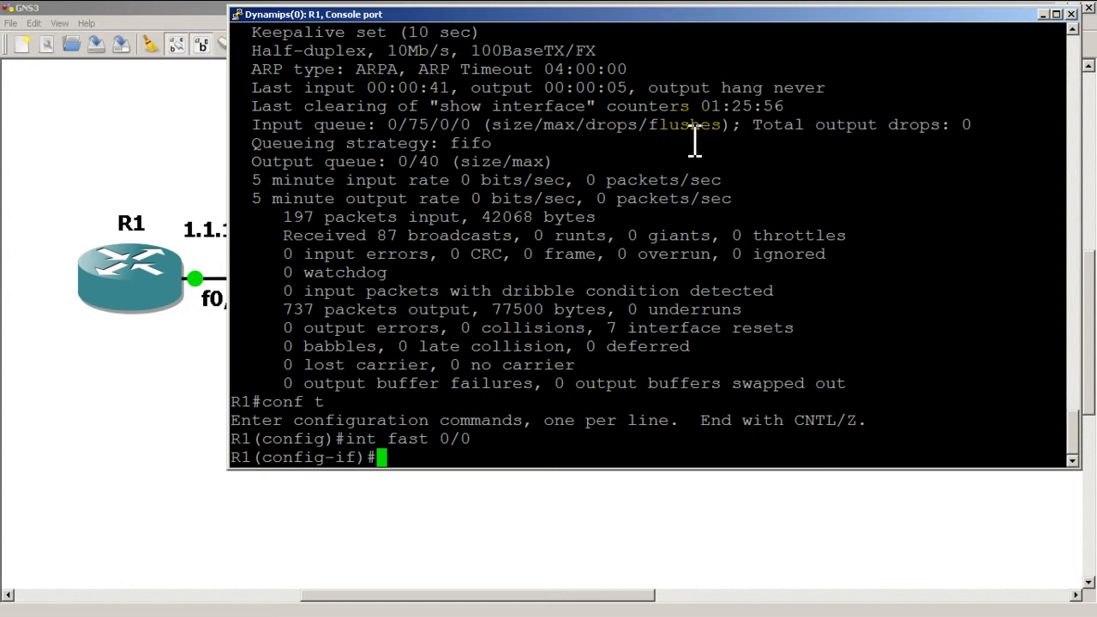
text(speed)
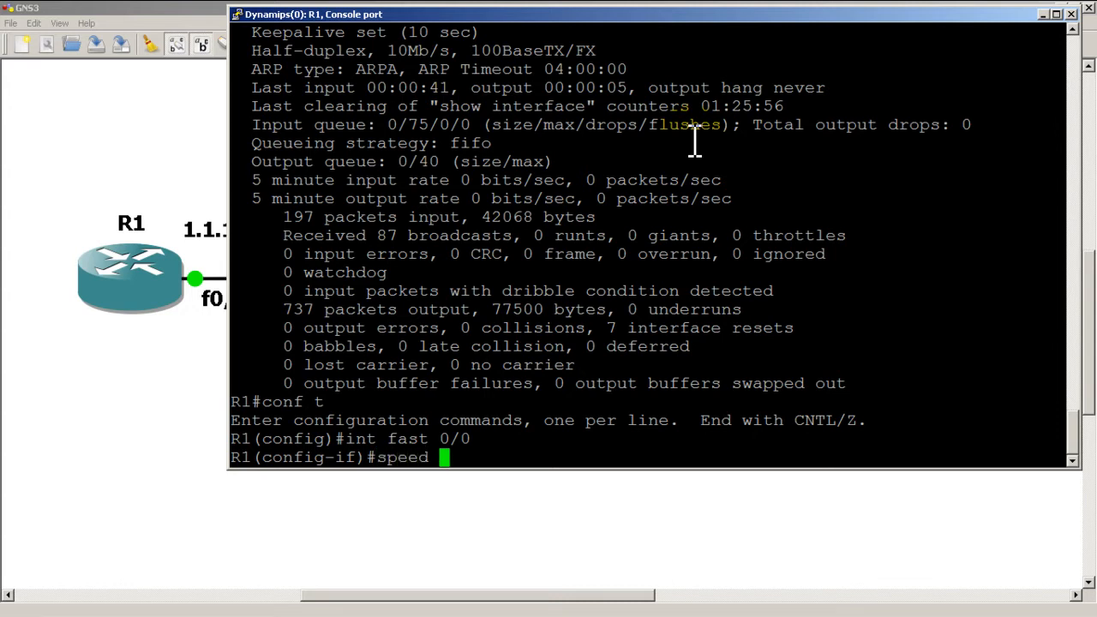
text(?)
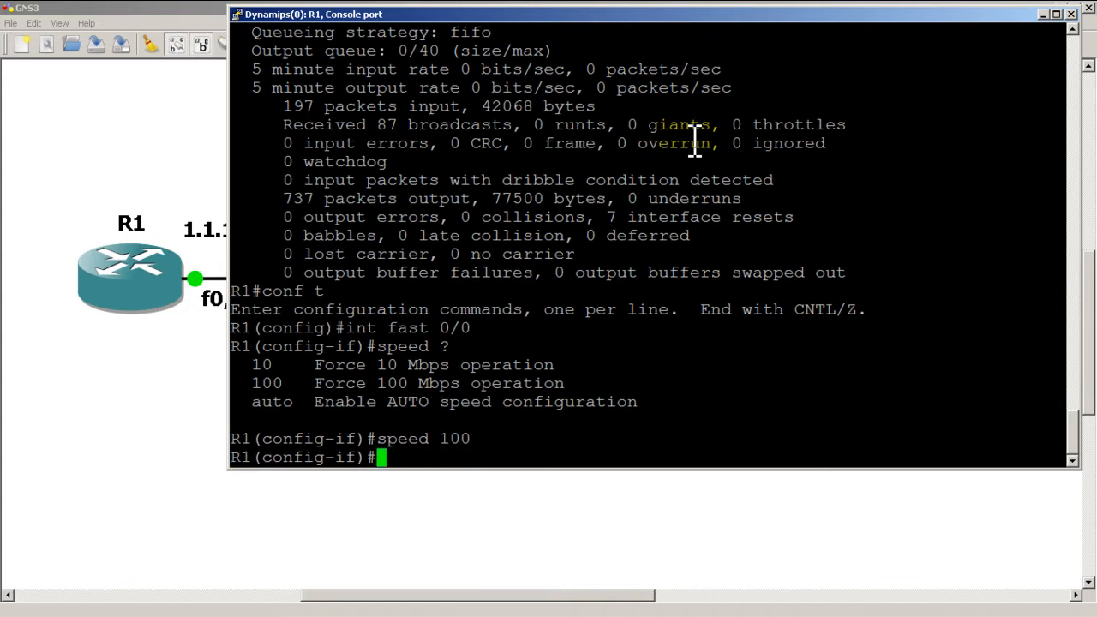
text(shut)
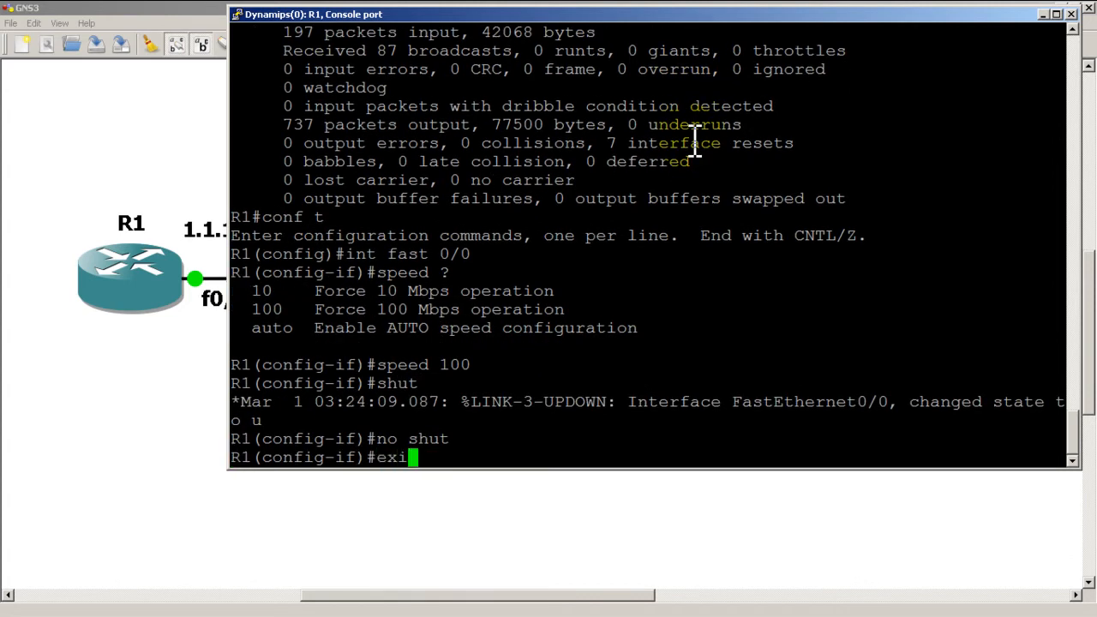
text(exit)
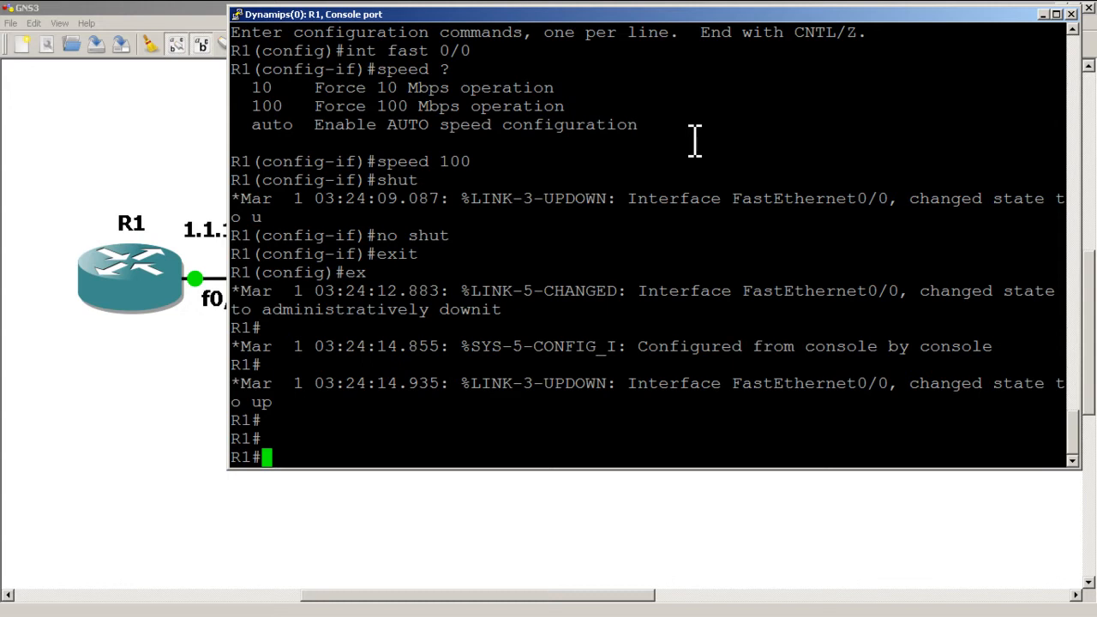
Recheck R1's FastEthernet0/0 (still 10Mb/s half-duplex) and ping 1.1.1.2 successfully
text(show int)
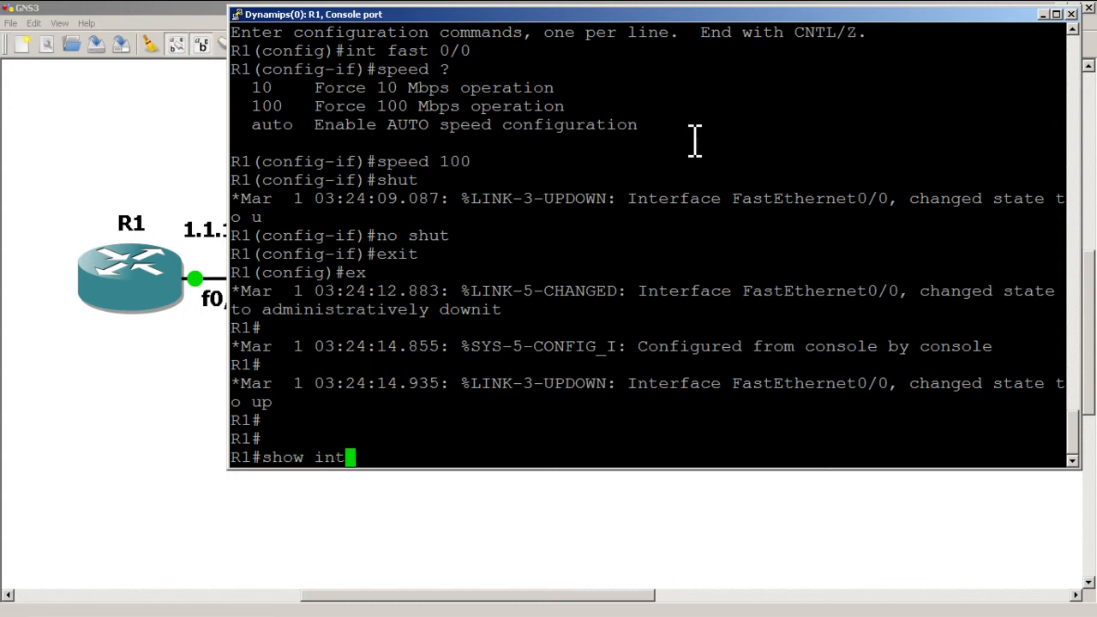
text(fast 00)
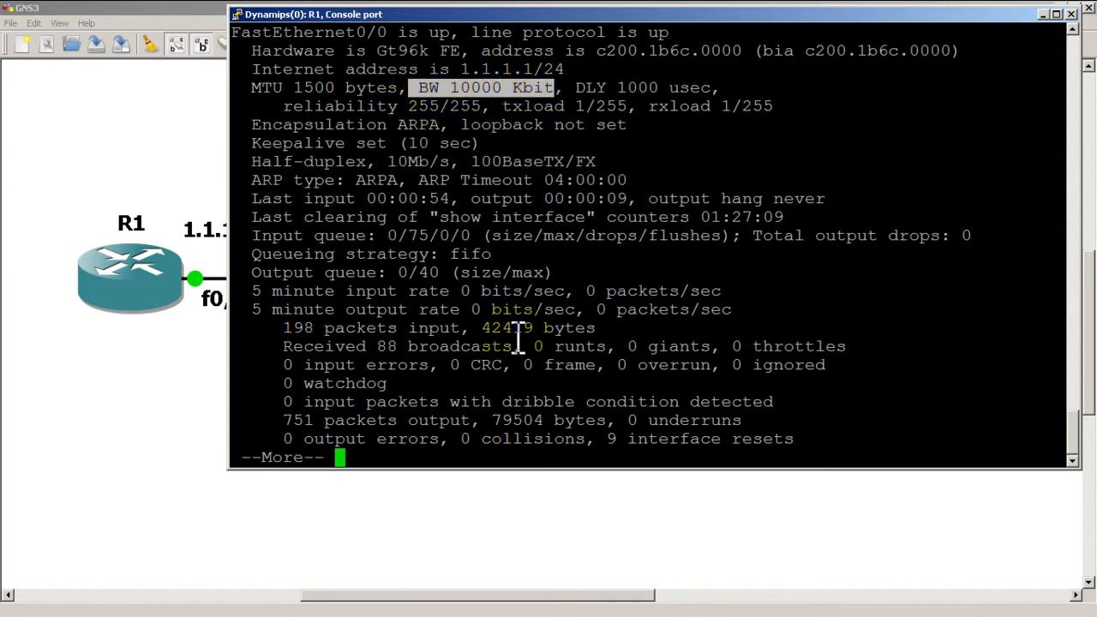
key(space)
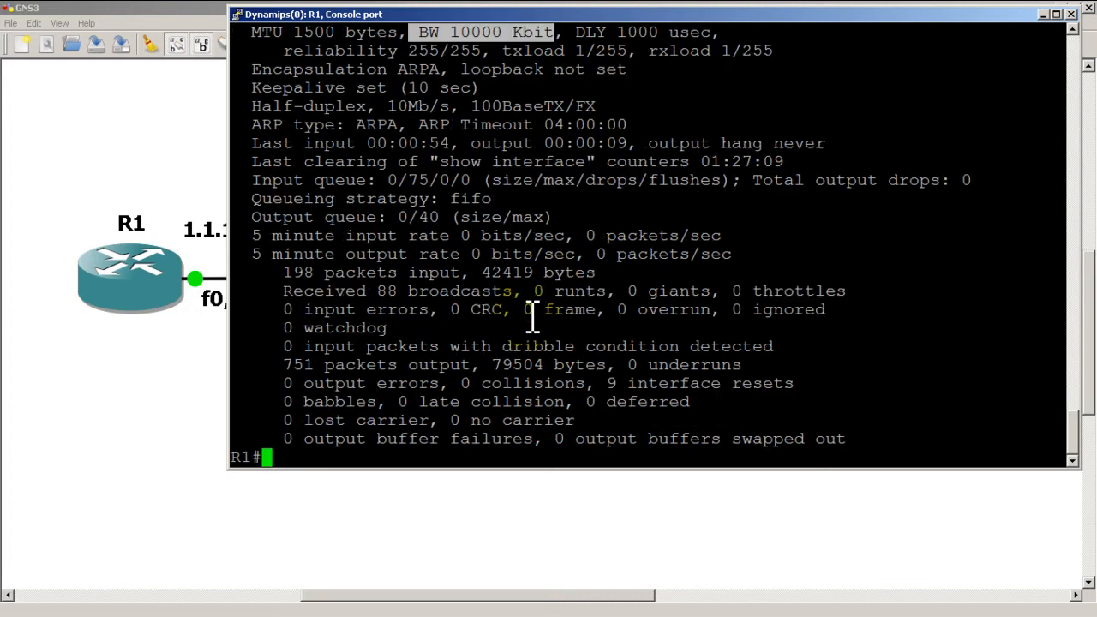
text(ping 1.1.1)
text(enable)
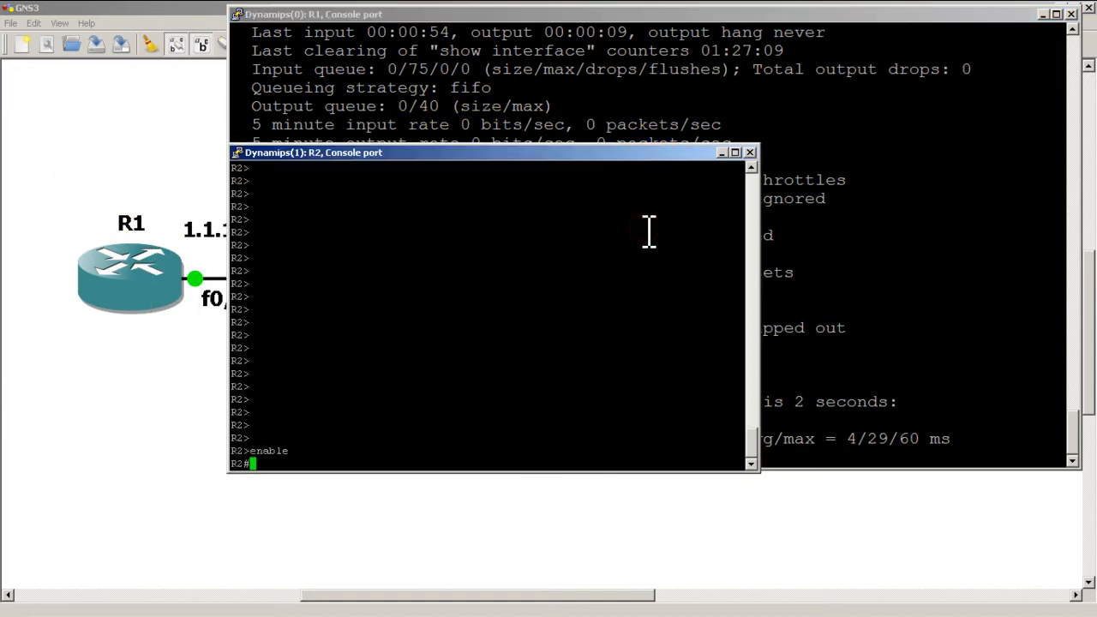
Configure R2's FastEthernet0/0 with speed 100, restart it, and show ip interface brief with 1.1.1.2 up
text(conf t)
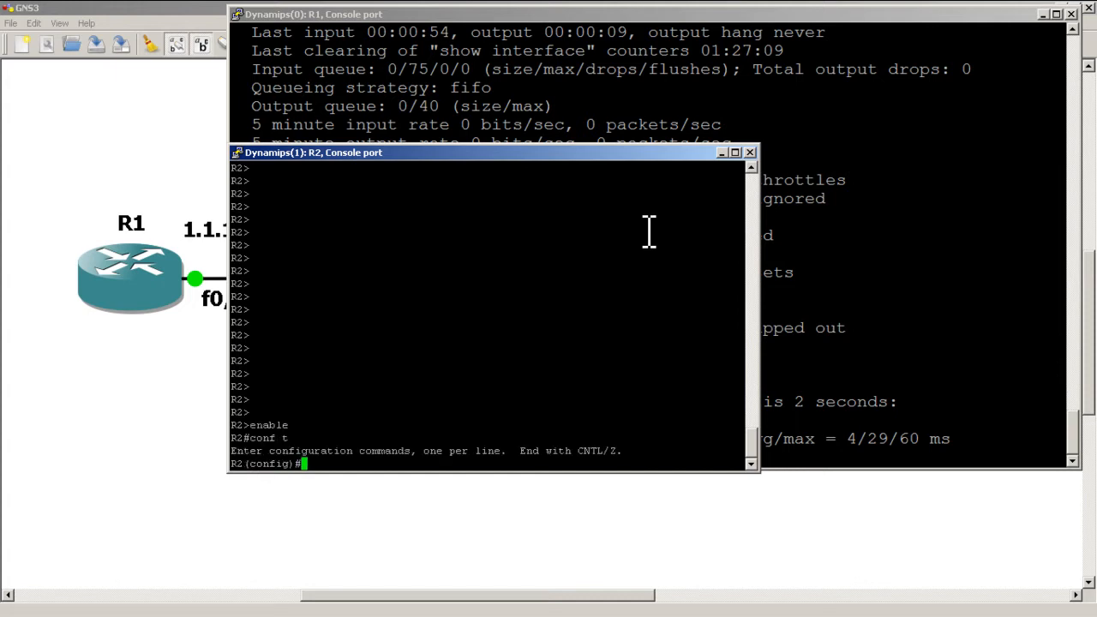
text(int fast 0/0)
text(d)
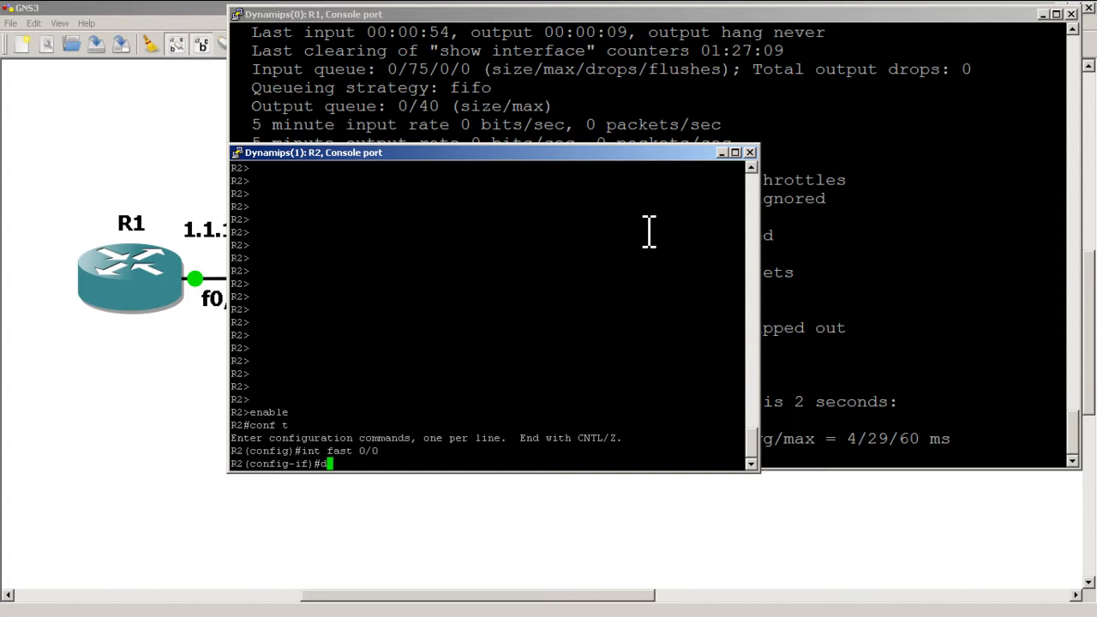
text(speed 100)
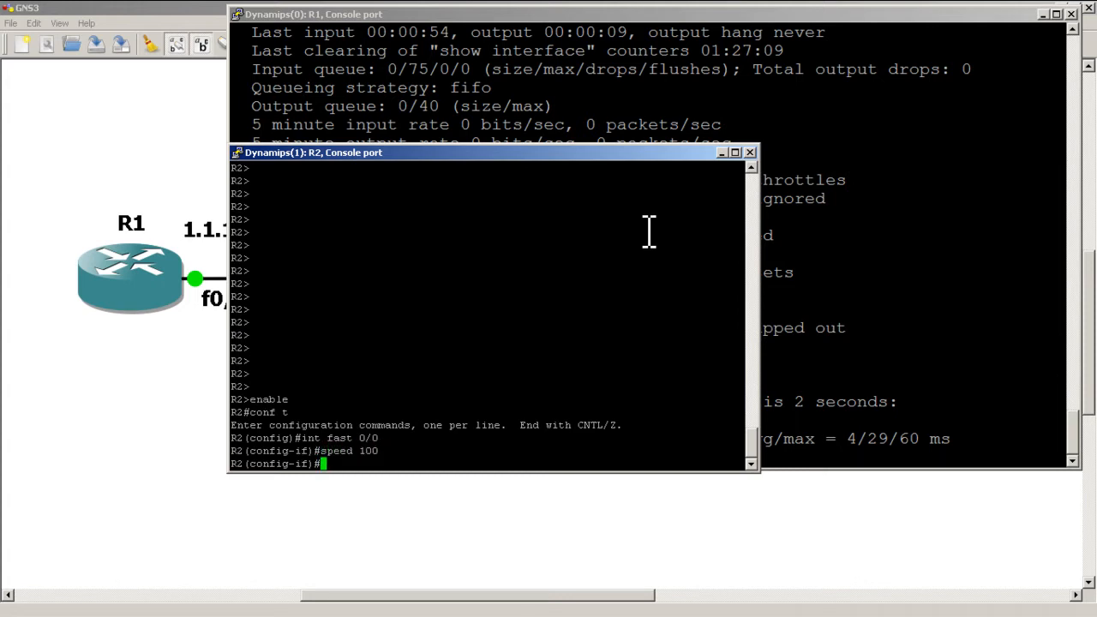
text(shut)
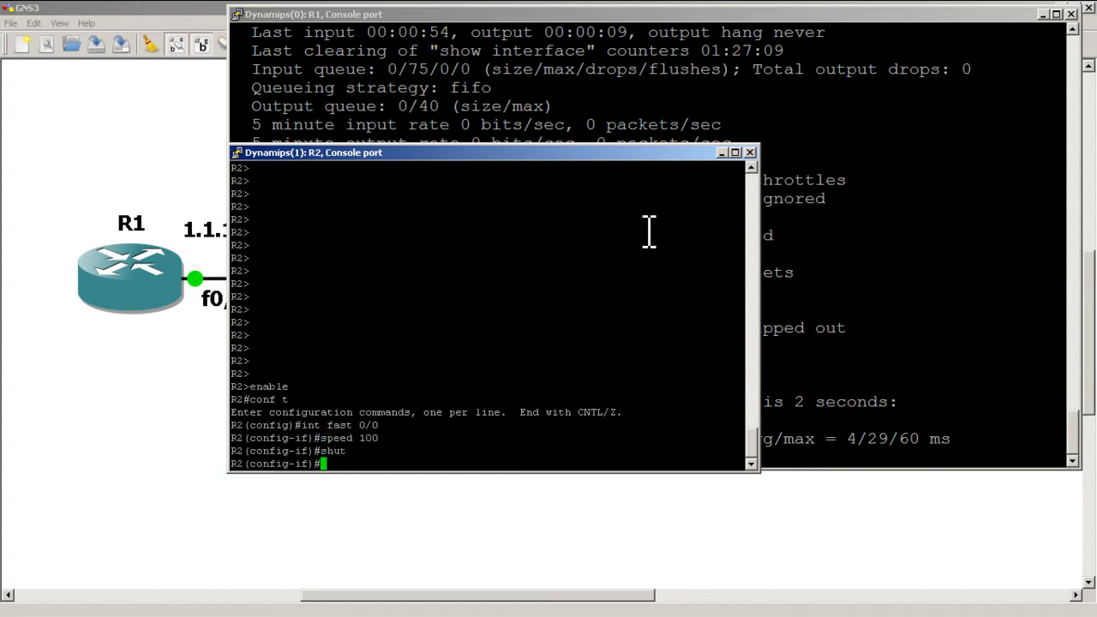
text(no shut)
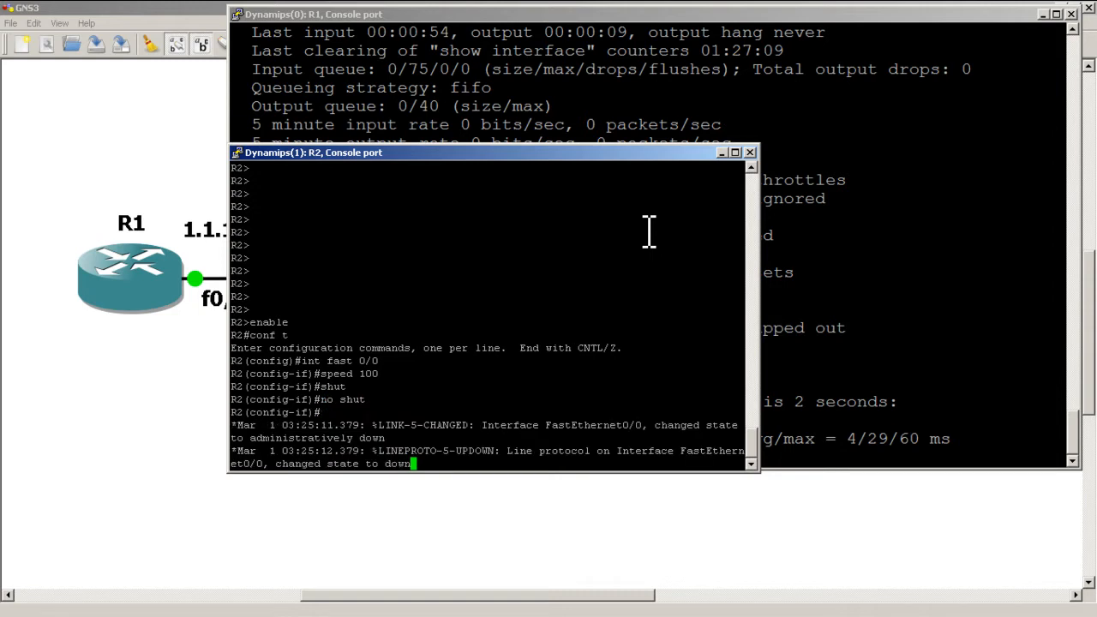
text(exit)
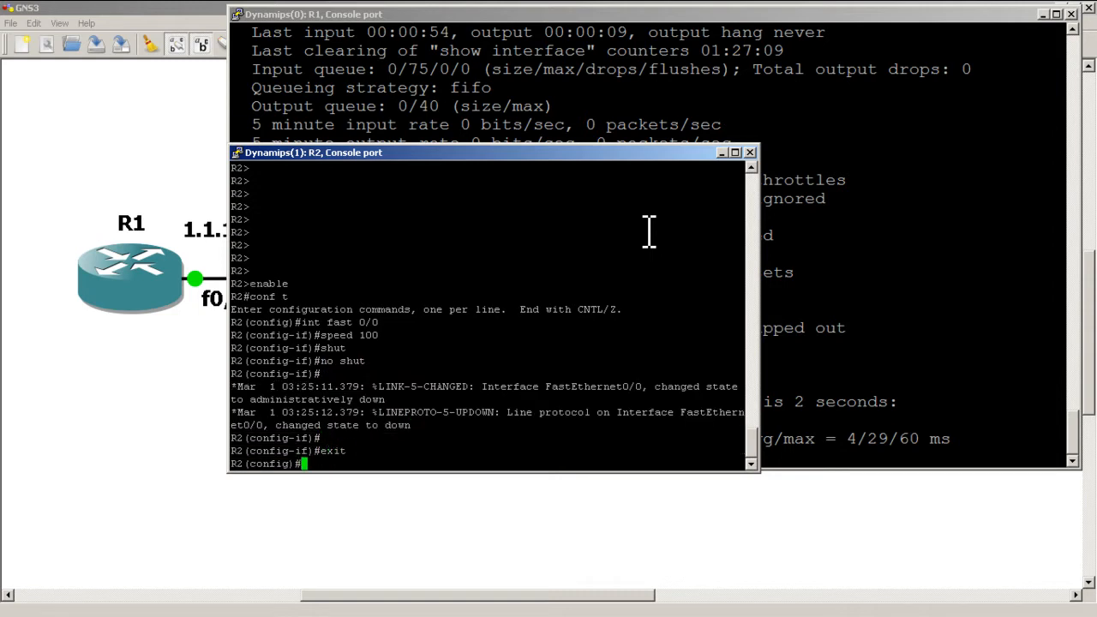
text(show ip int br)
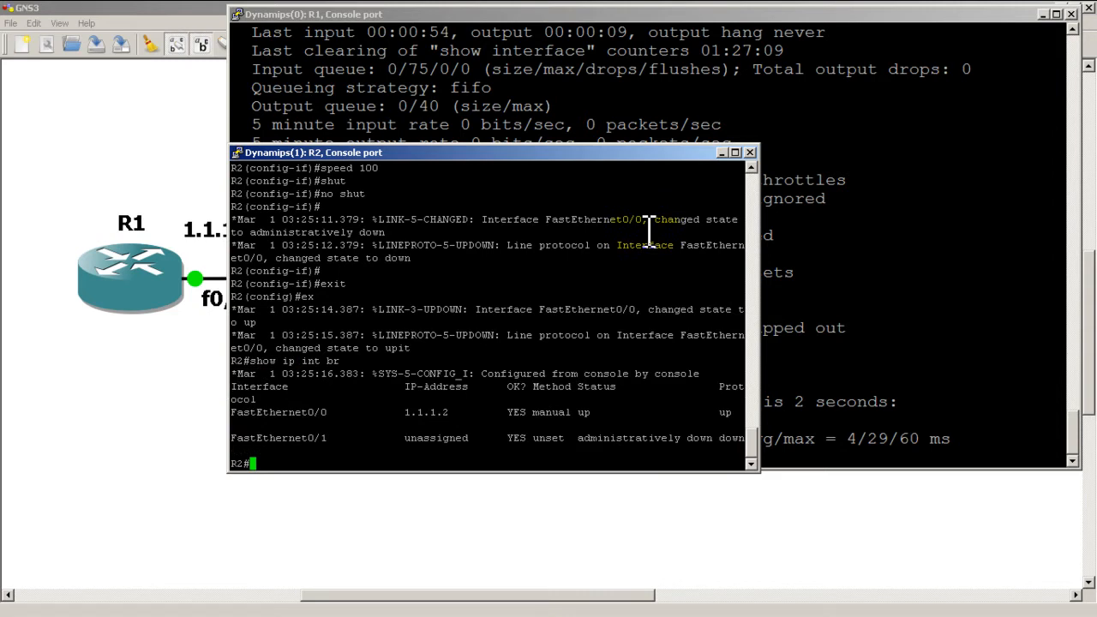
Ping 1.1.1.1 from R2 at 80 percent success and show its FastEthernet0/0 details
text(ping 1.1.1.)
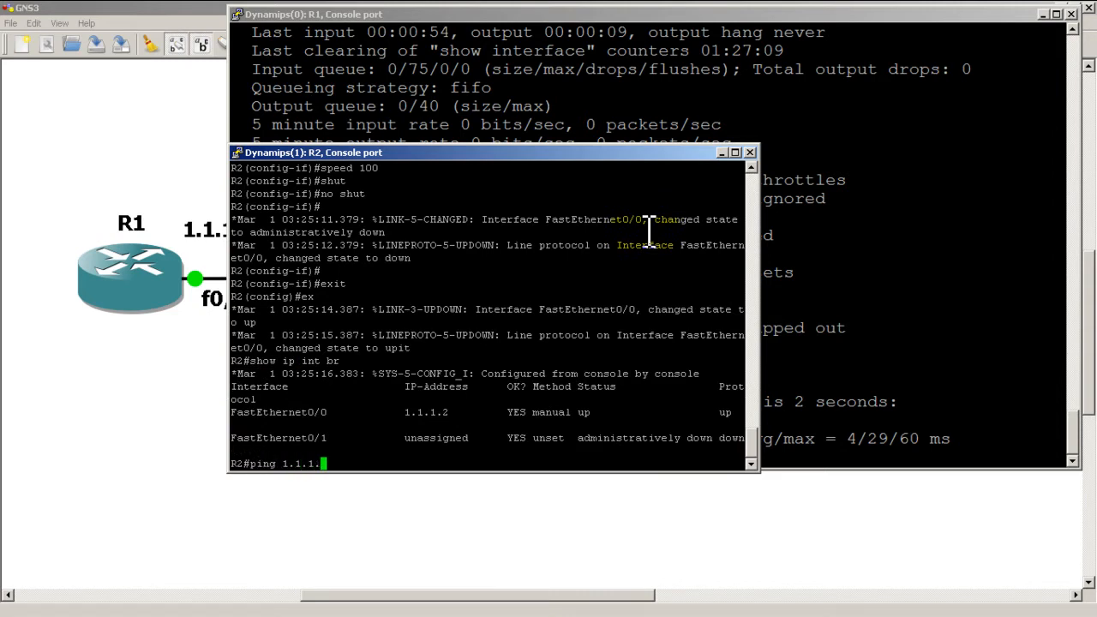
key(Return)
text(show)
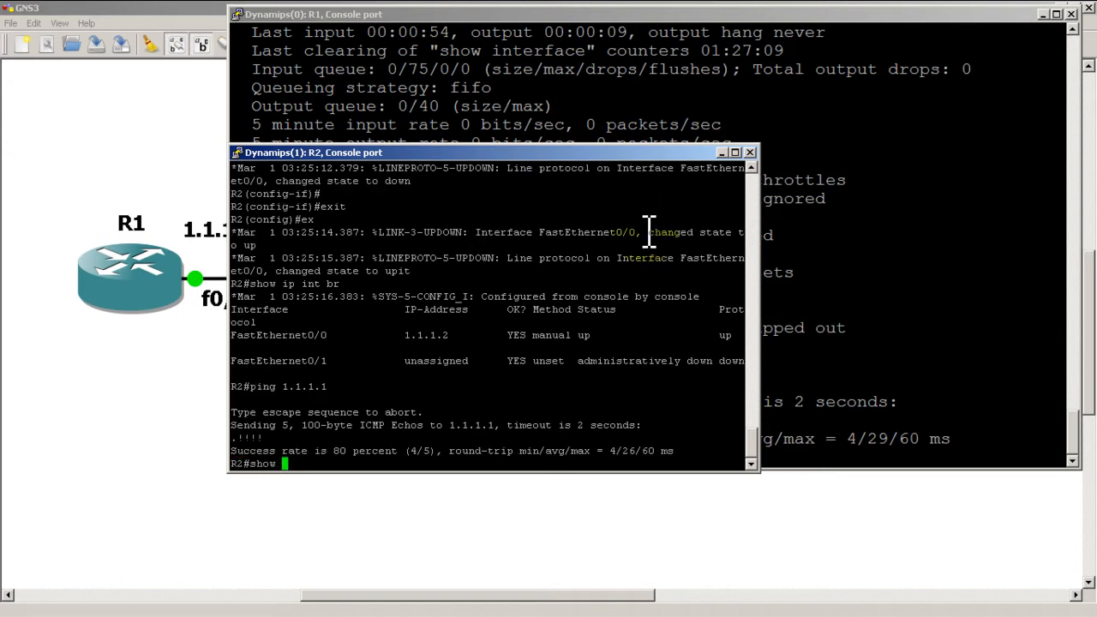
text(int)
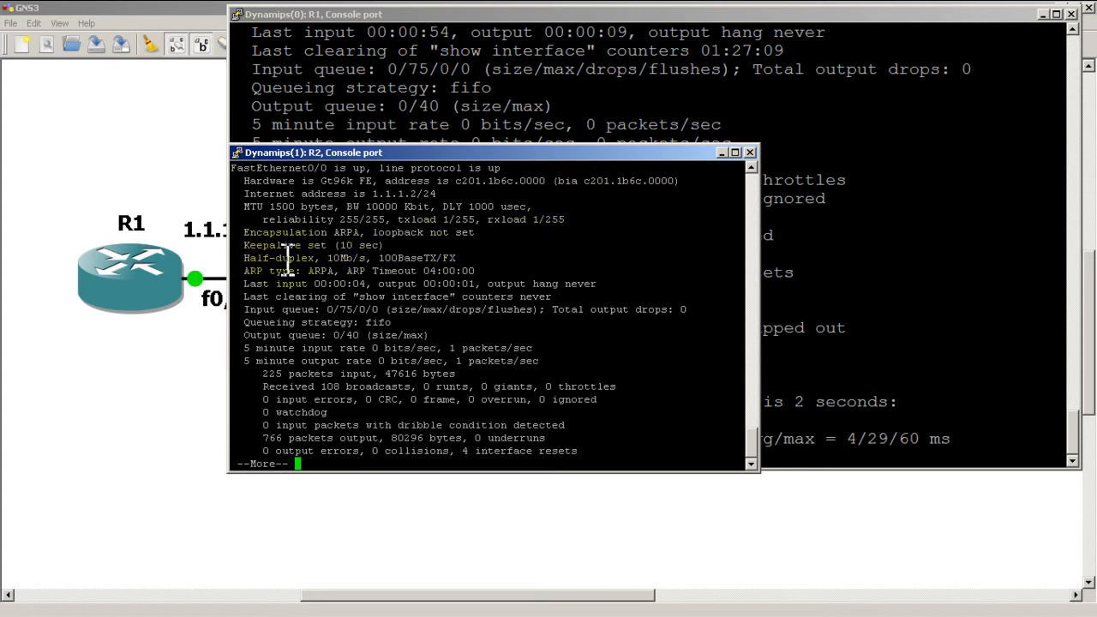
drag(243, 257, 454, 257)
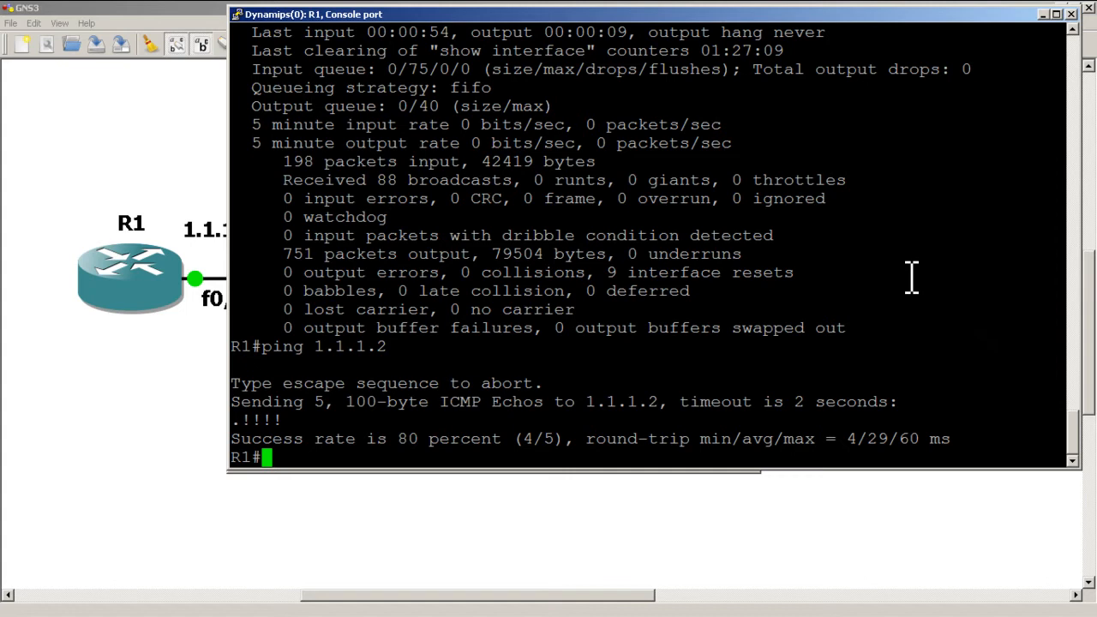
Show R1's FastEthernet0/0 status and its running config listing duplex auto, speed 100
text(show int fast)
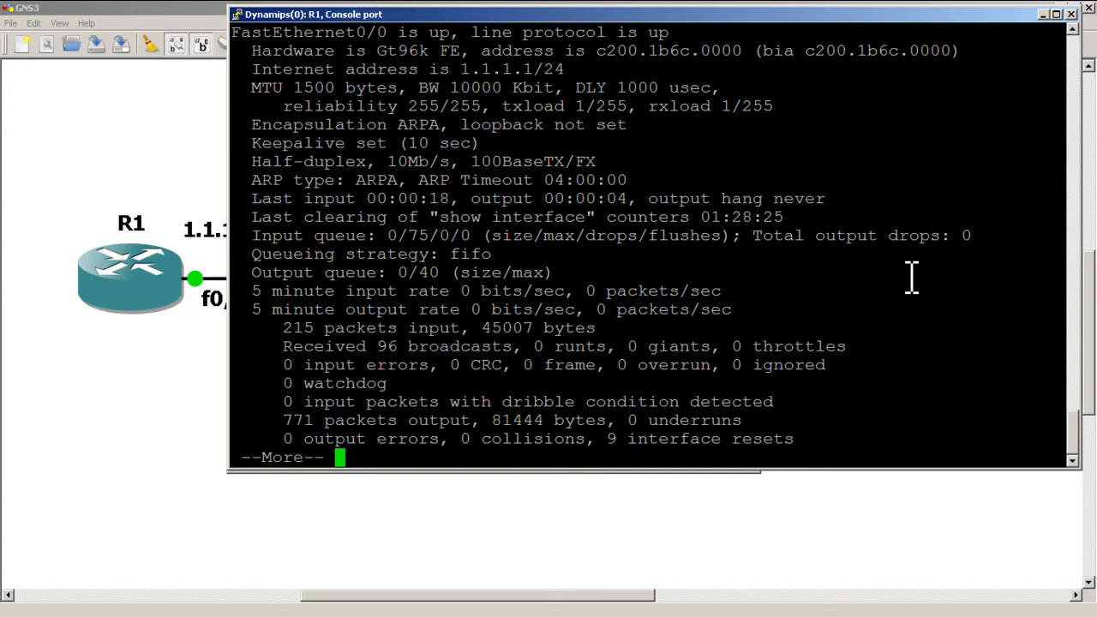
key(space)
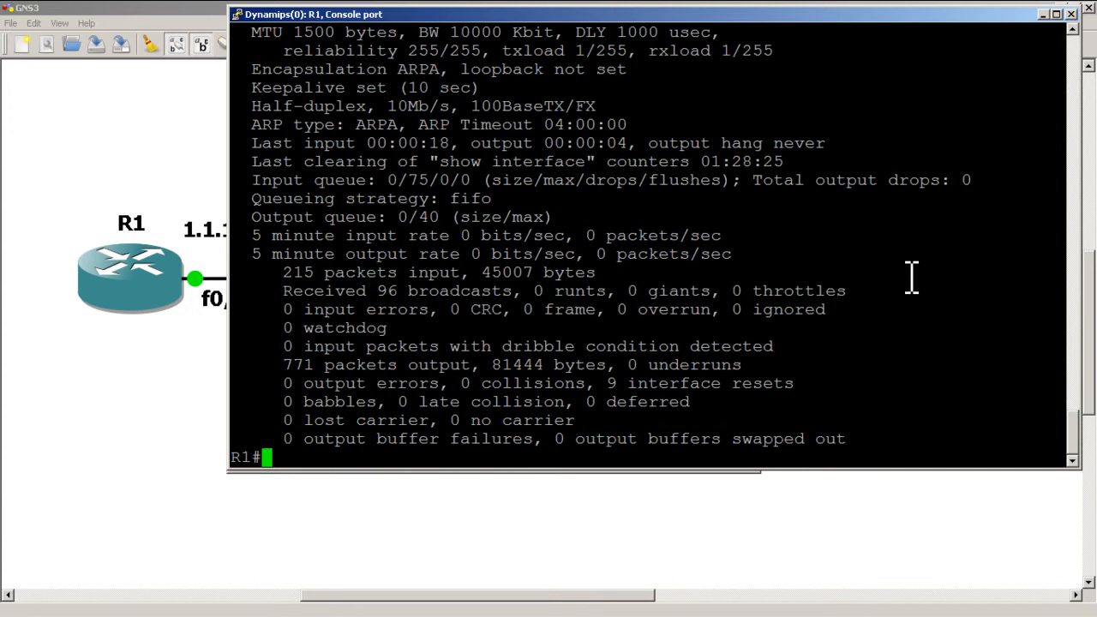
text(show run int fast 0/0)
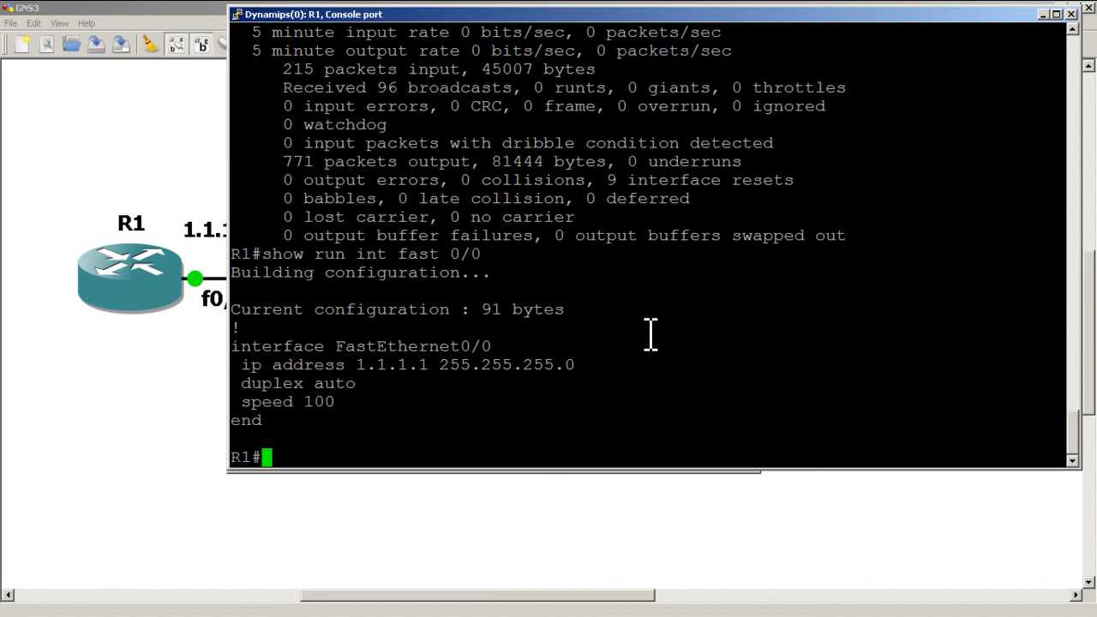
Shut and no shut R1's FastEthernet0/0, then confirm it still reports 10Mb/s half-duplex
text(conf t)
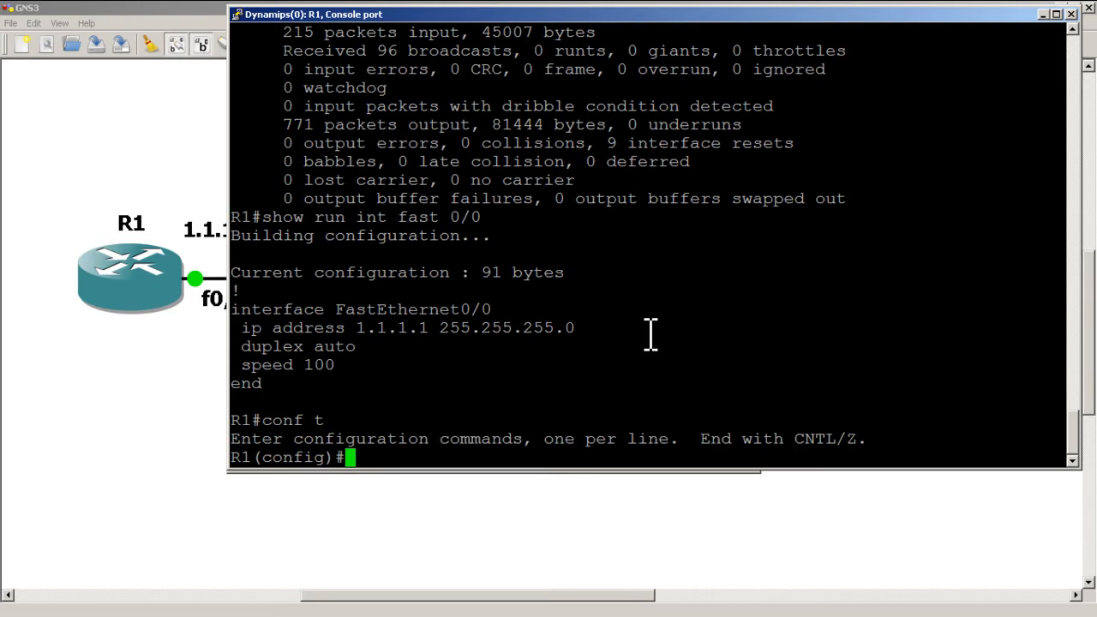
text(int fast 0/0)
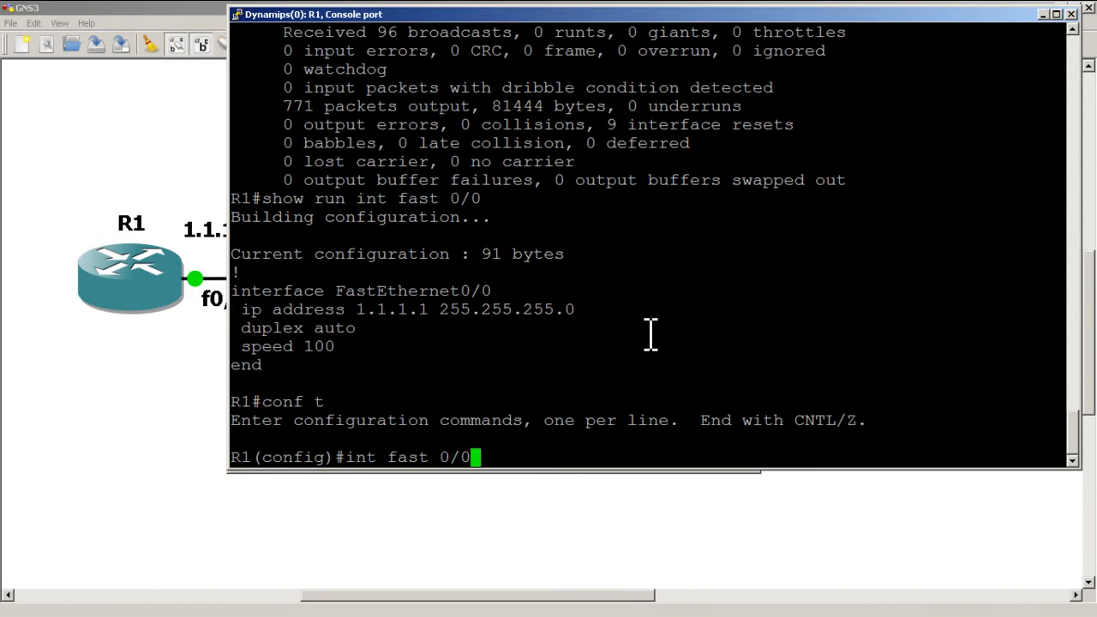
text(no shut)
text(exit)
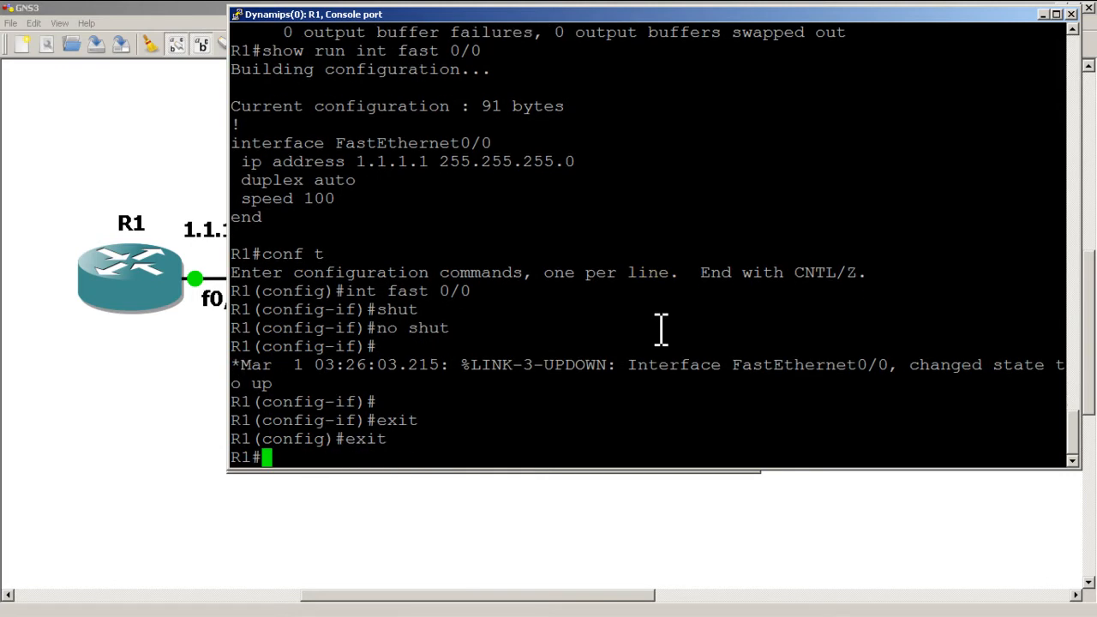
text(show int fas)
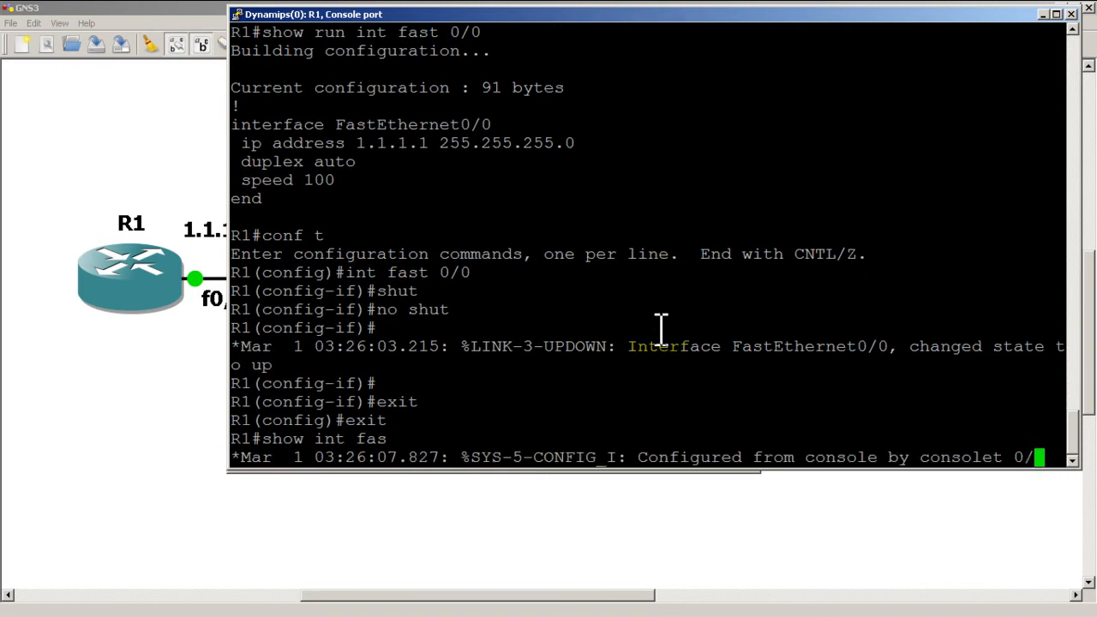
key(Return)
text(conf t)
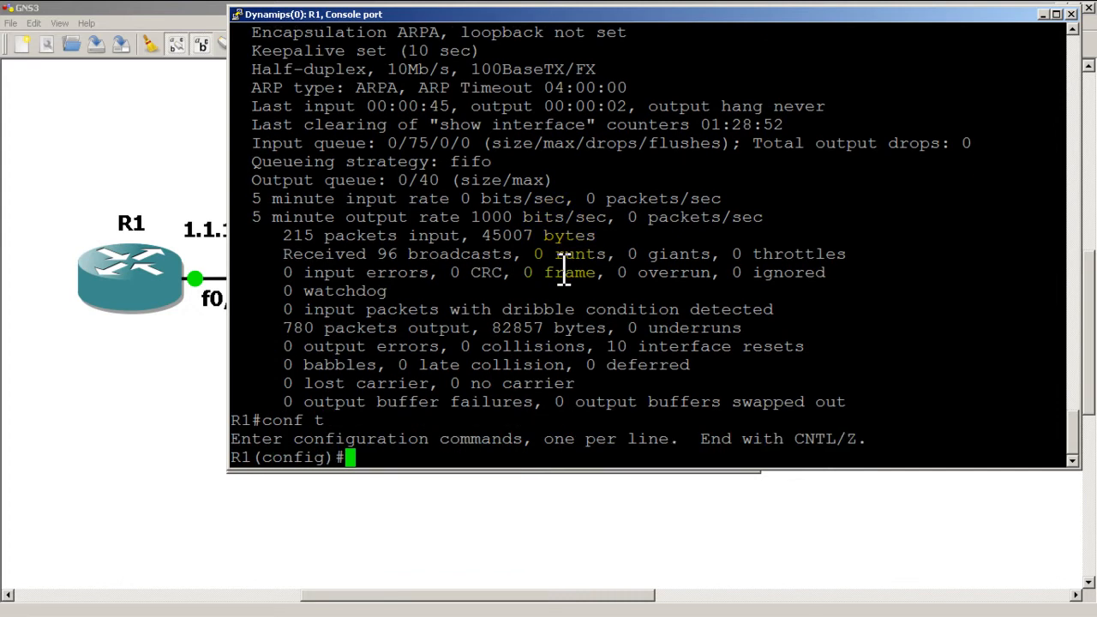
Set R1's FastEthernet0/0 to duplex full and begin shutting it down
text(int fast 0/0)
text(duplex)
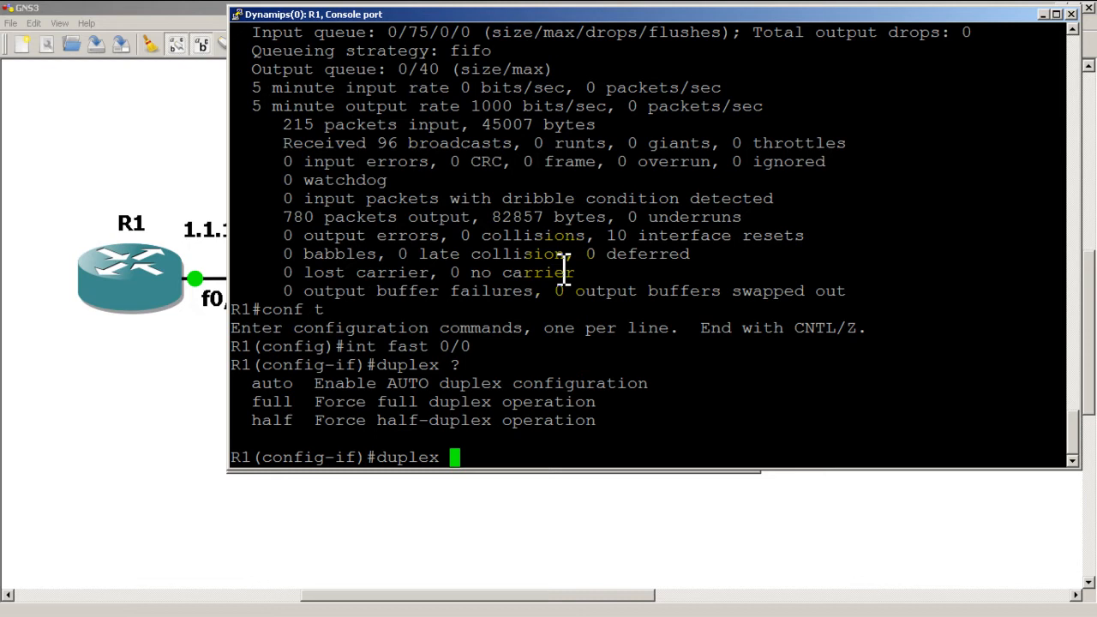
text(full)
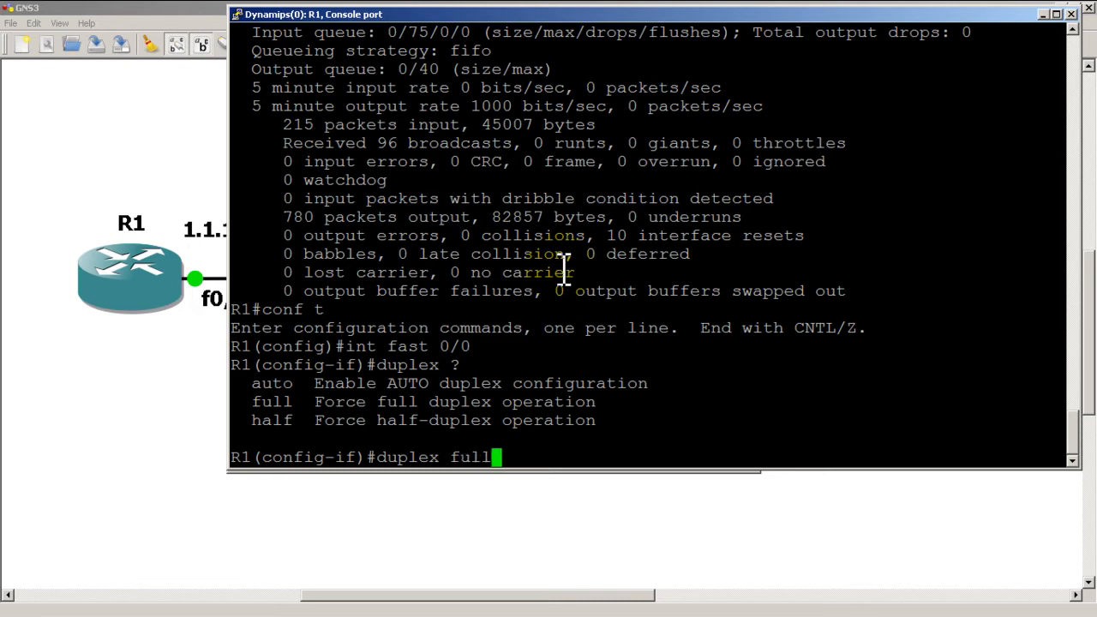
text(shu)
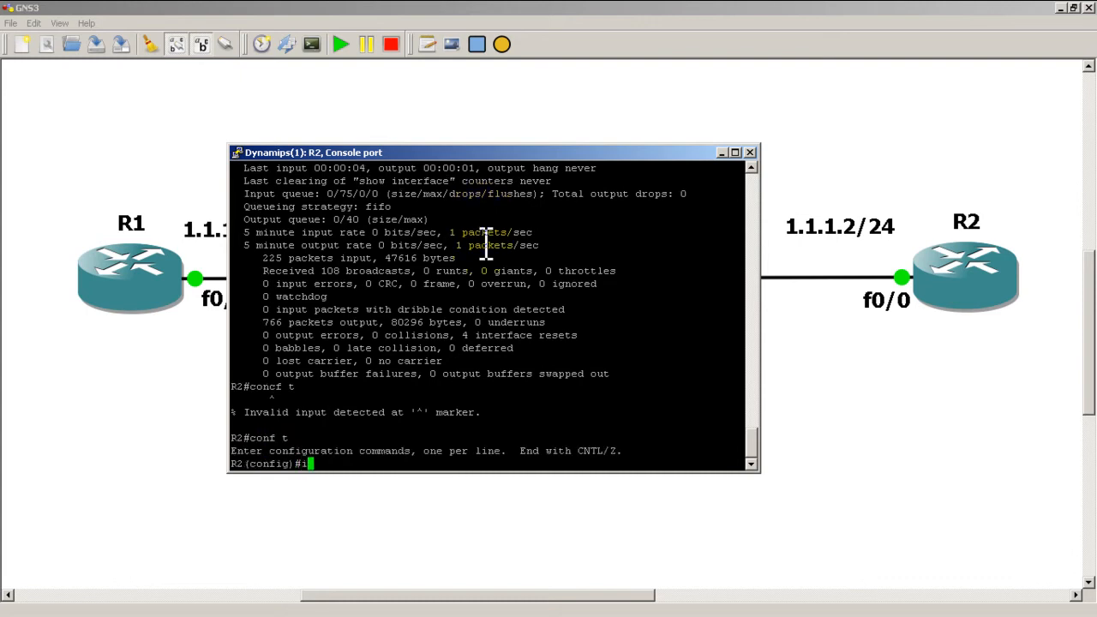
Set R2's FastEthernet0/0 to duplex full, shut it, and exit to view the running config
text(nt fast 0/0)
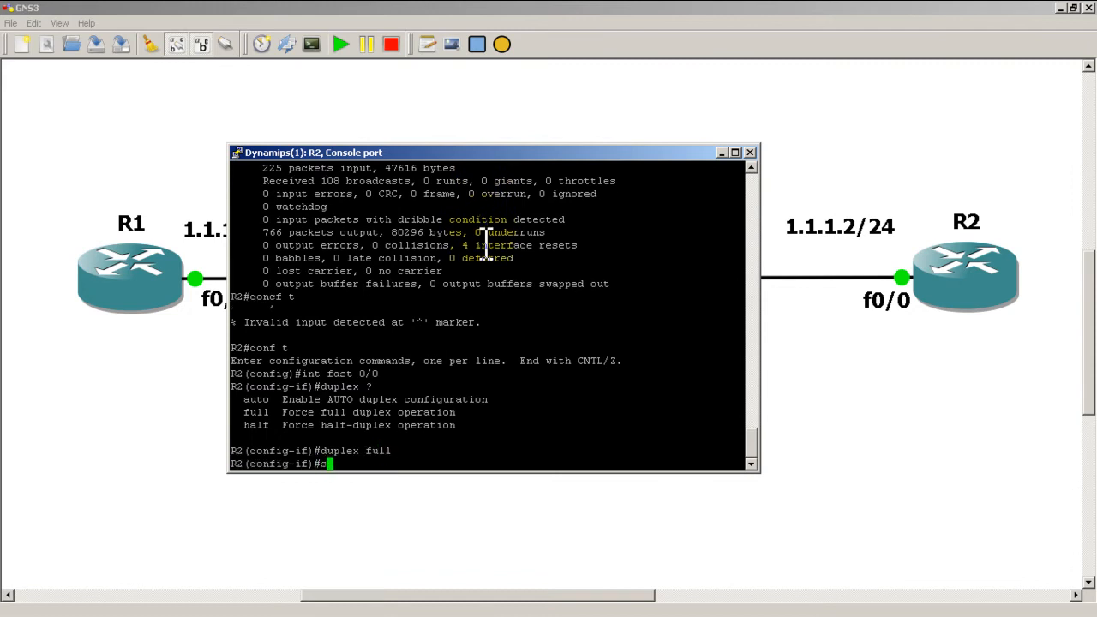
text(shut)
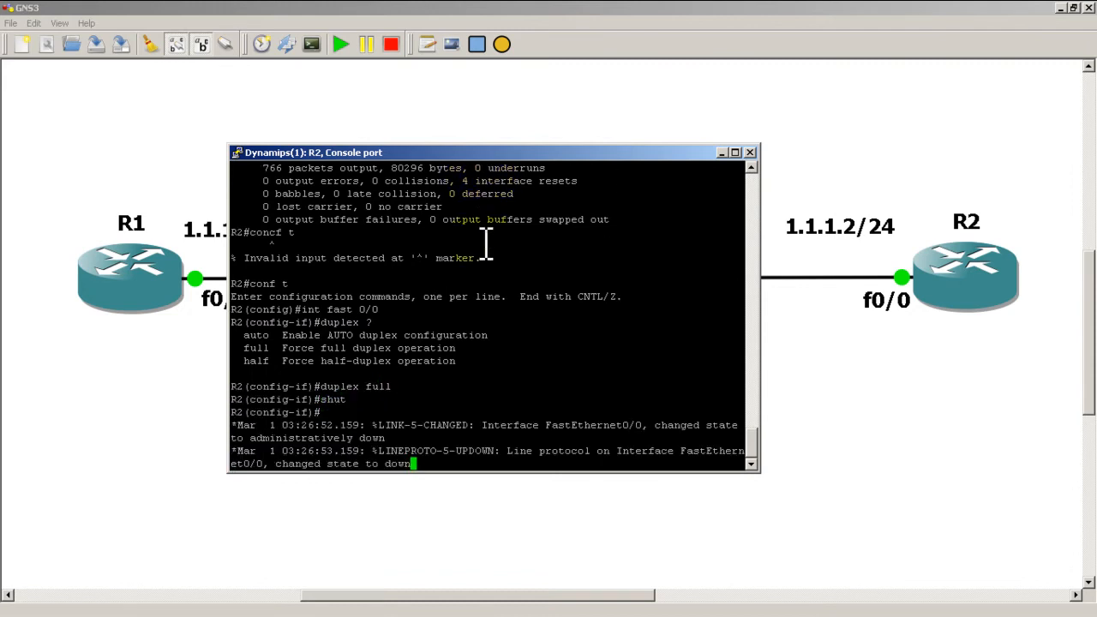
text(ex)
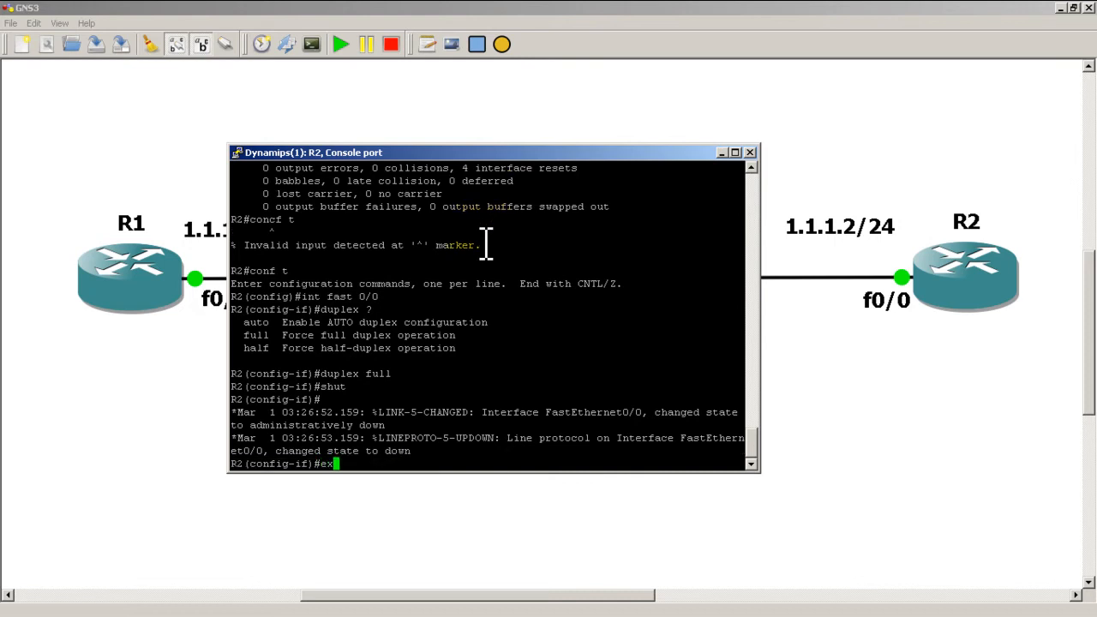
text(exit)
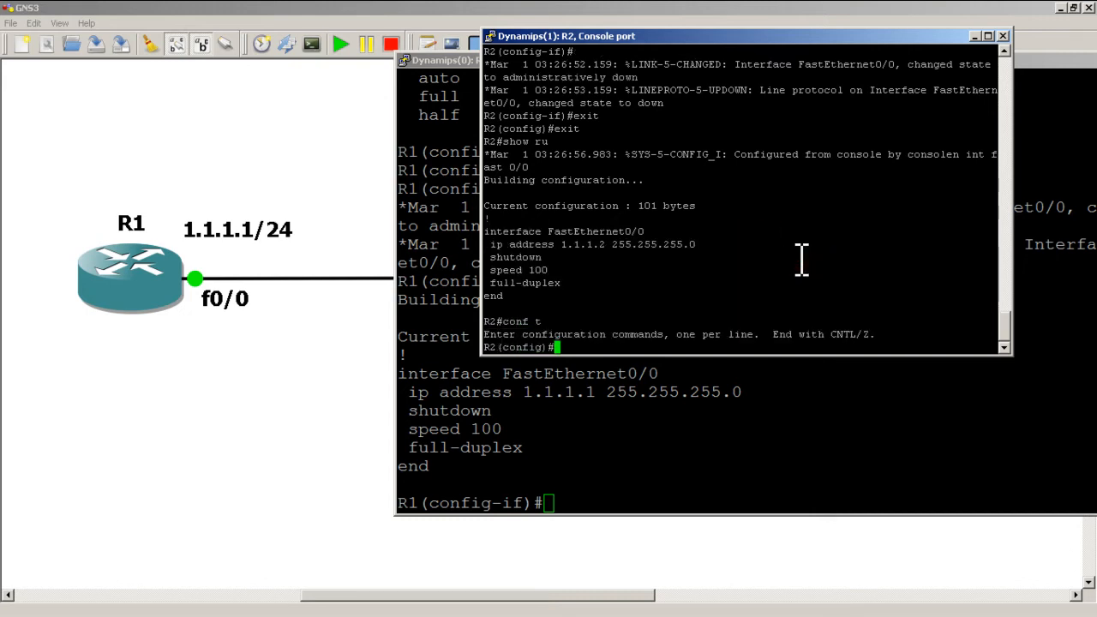
No shut FastEthernet0/0 on both routers and exit, leaving R1 up at 100Mb/s full-duplex
text(no shut)
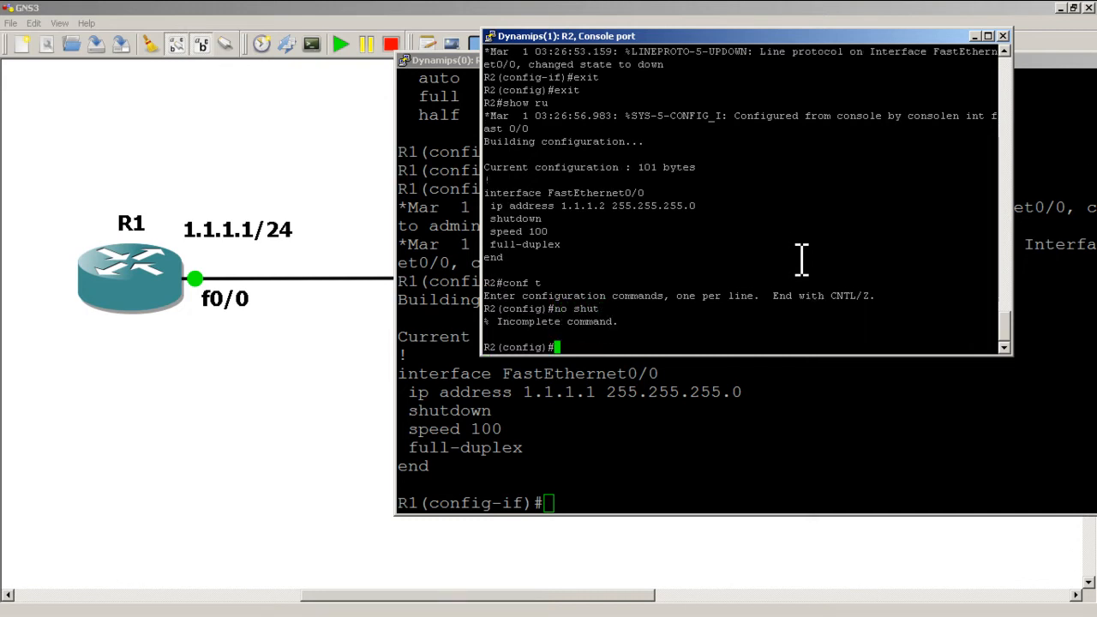
text(int fast 0/)
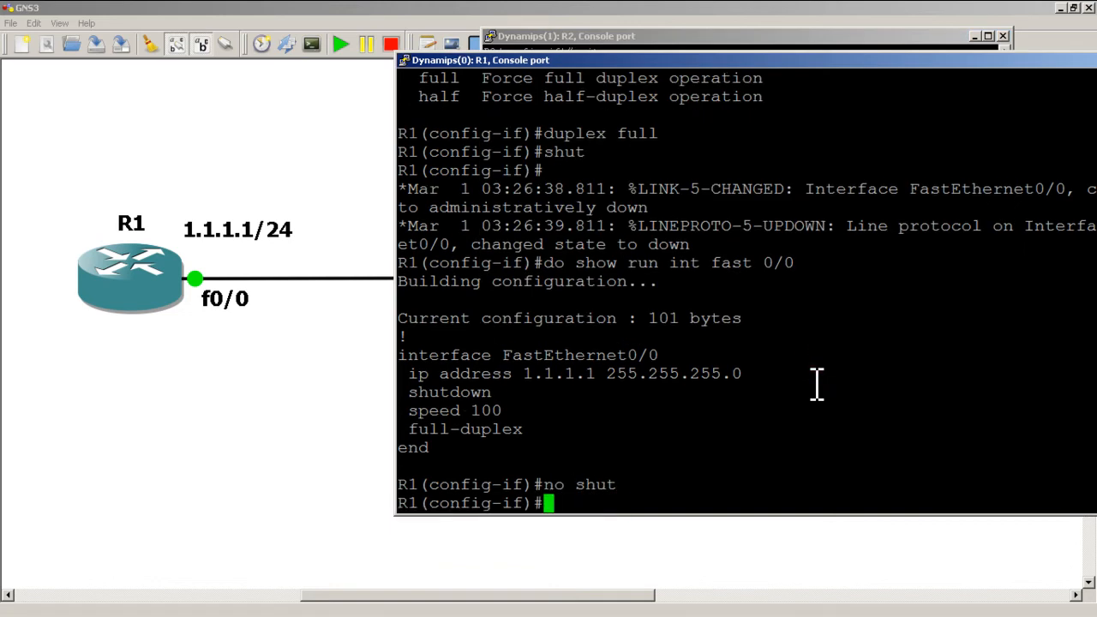
text(exit)
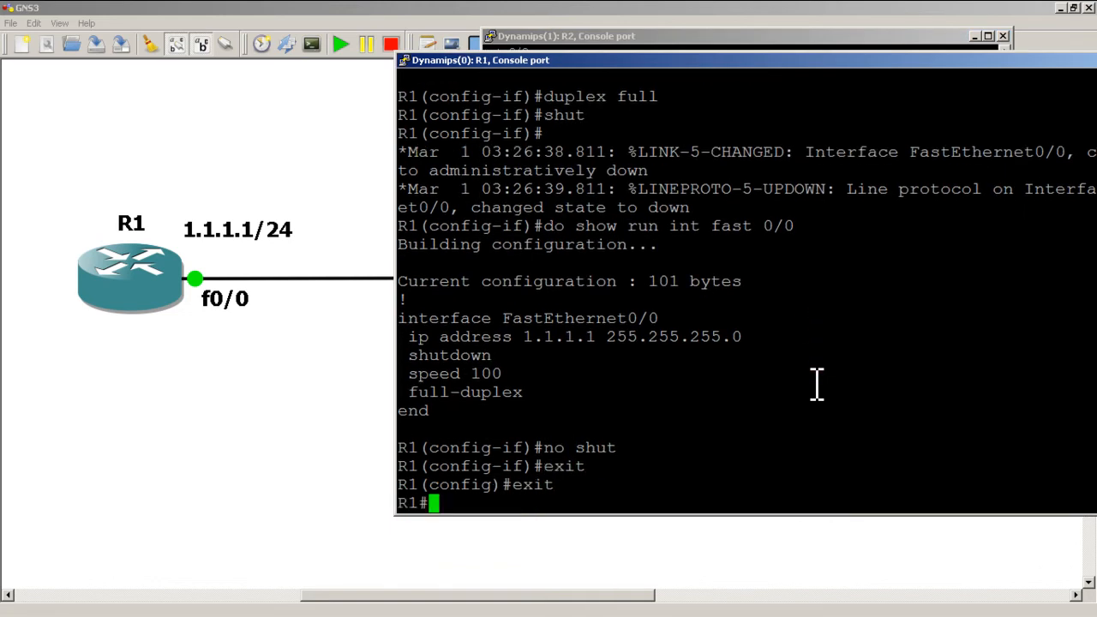
scroll(down, 3)
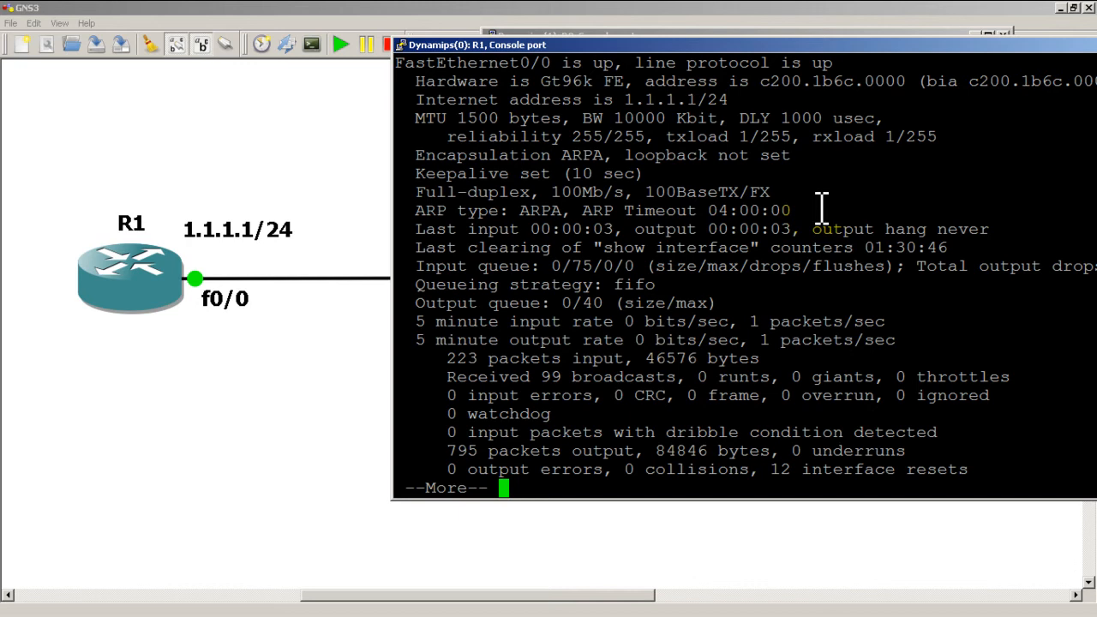
Exit config mode on R1 and show the running config for FastEthernet0/0, now half duplex
key(space)
text(e)
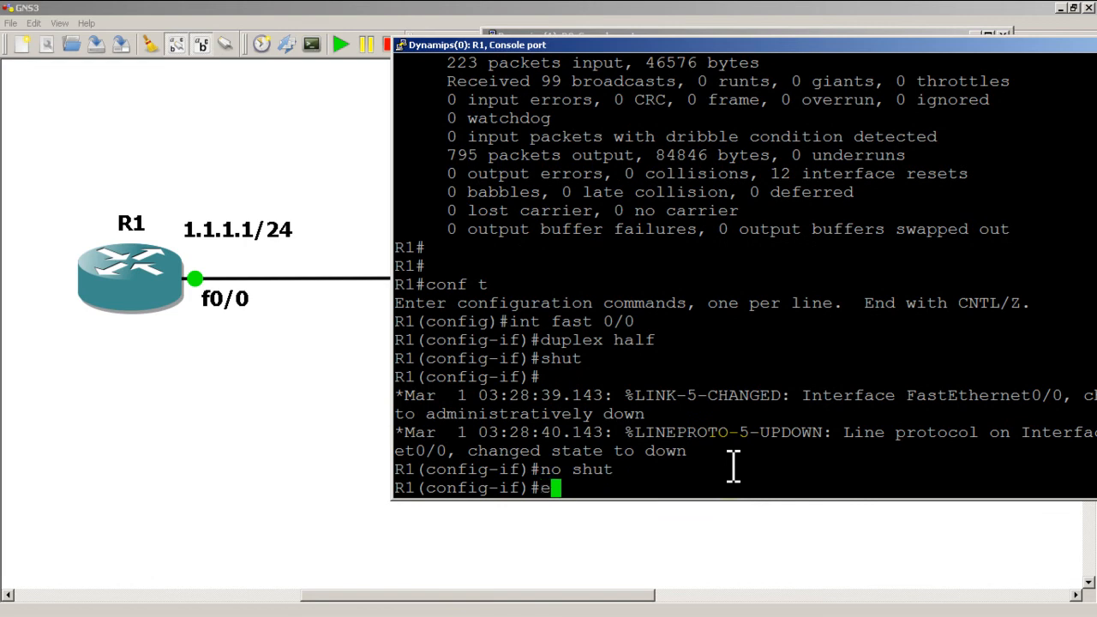
text(xit)
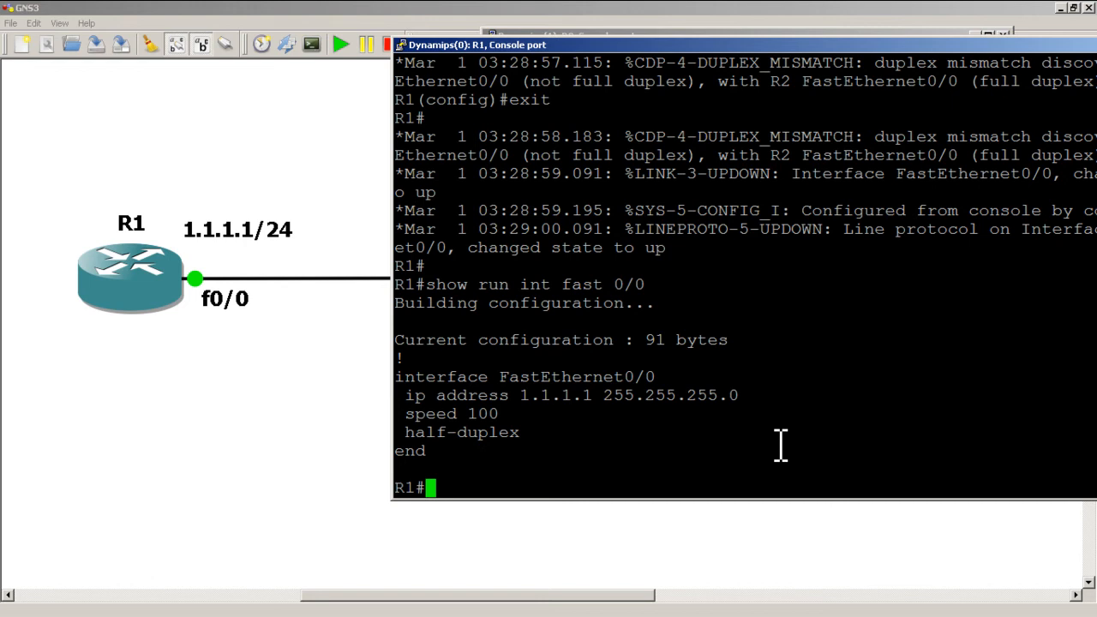
text(show)
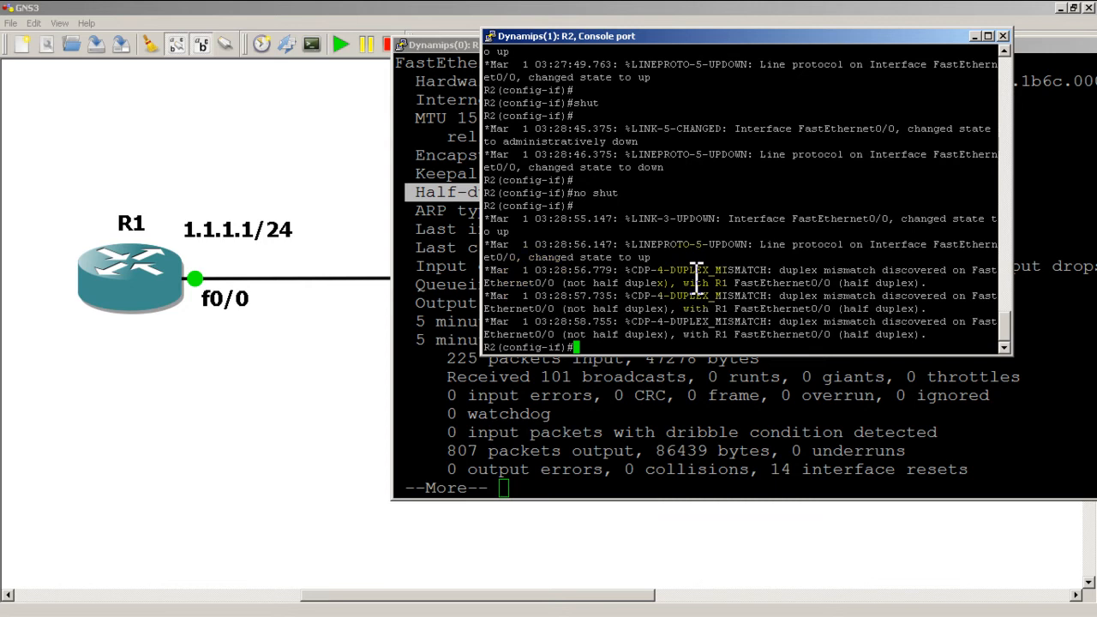
From R2 ping 1.1.1.1 and show FastEthernet0/0 details, full-duplex 100Mb/s amid mismatch warnings
text(e)
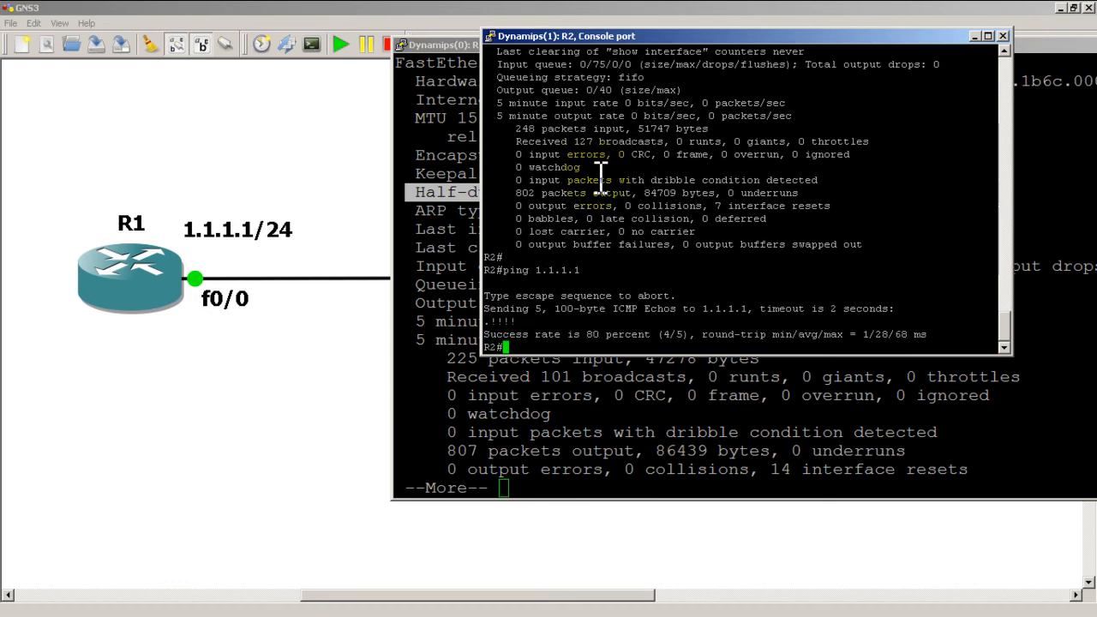
text(show)
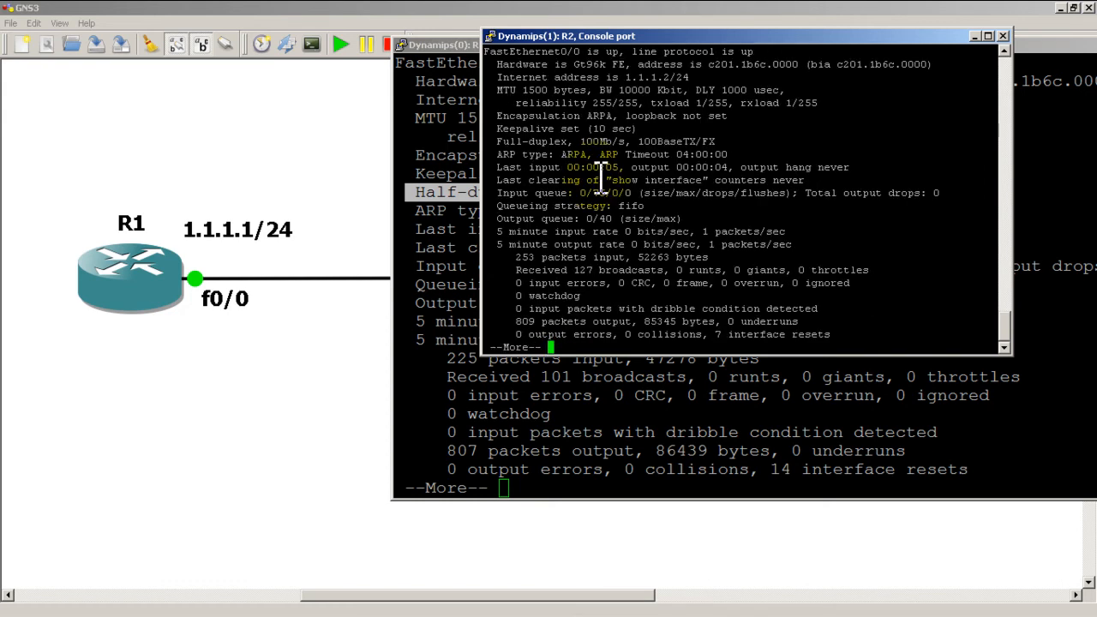
key(space)
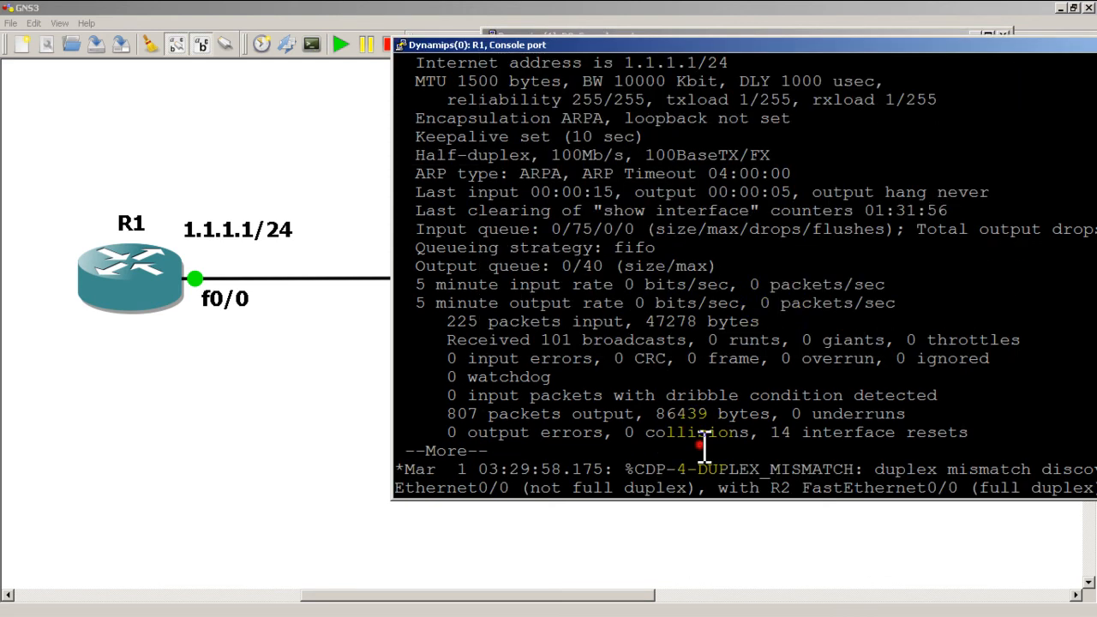
Show R1's interface details again, confirming Half-duplex at 100Mb/s
key(space)
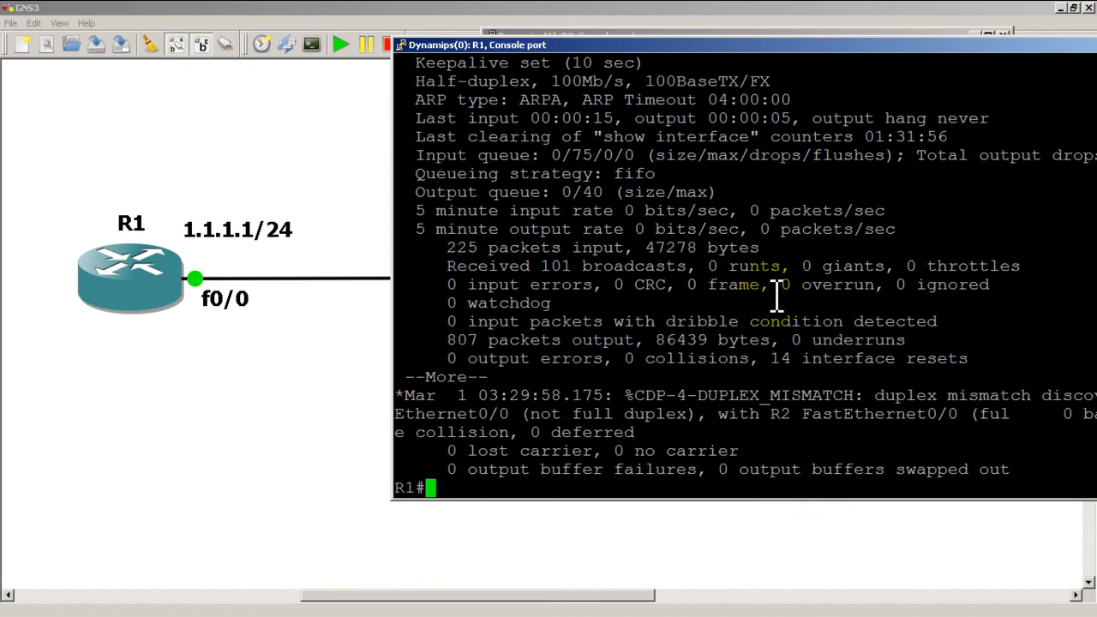
key(enter)
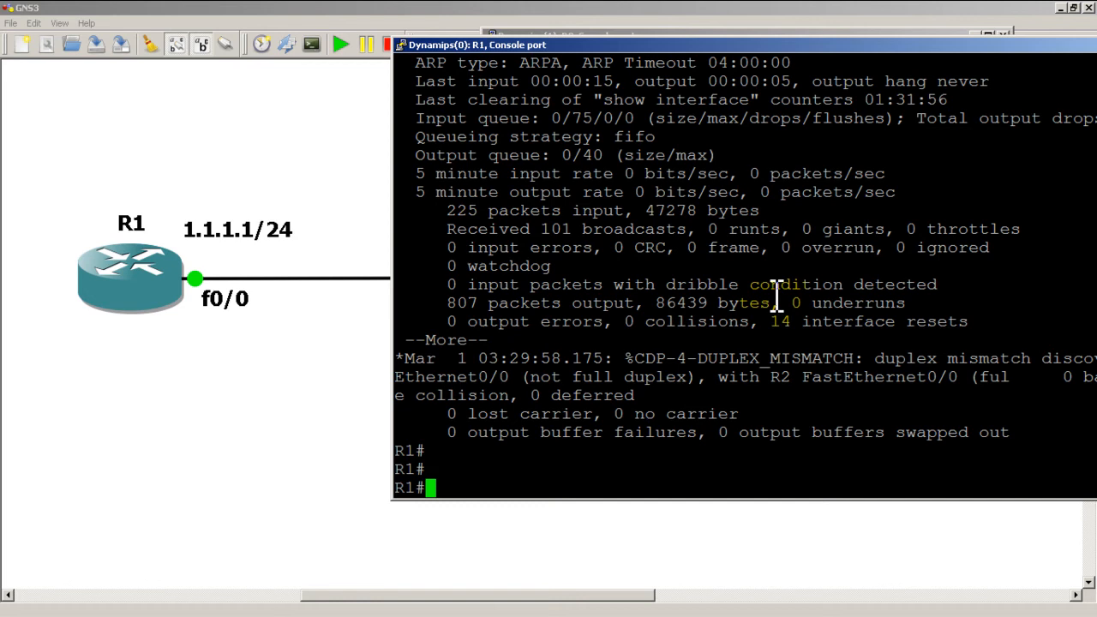
text(show)
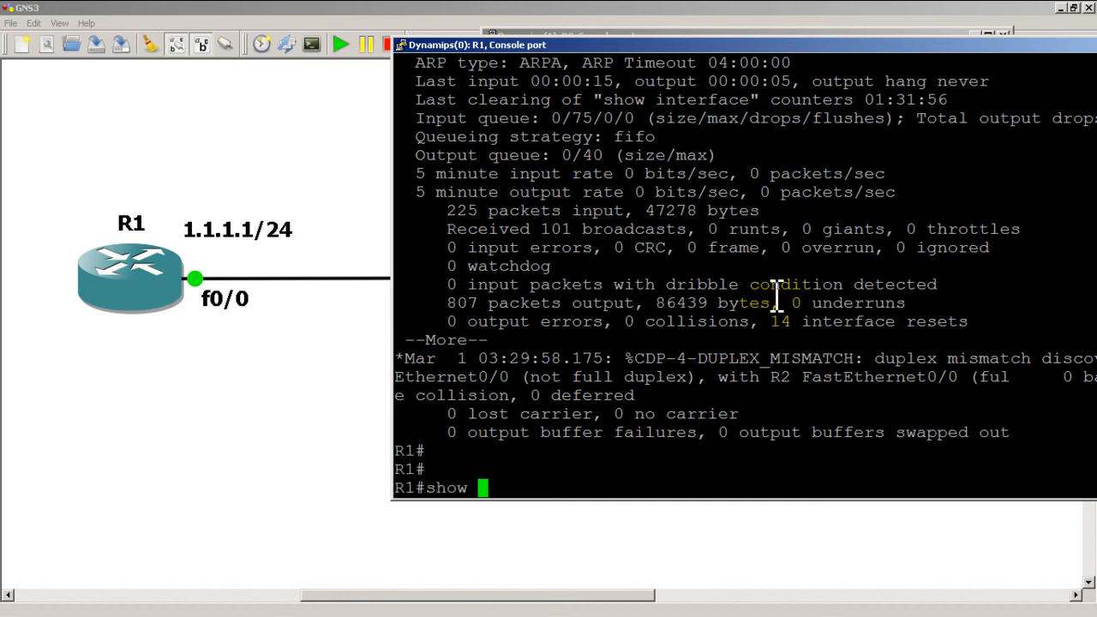
key(enter)
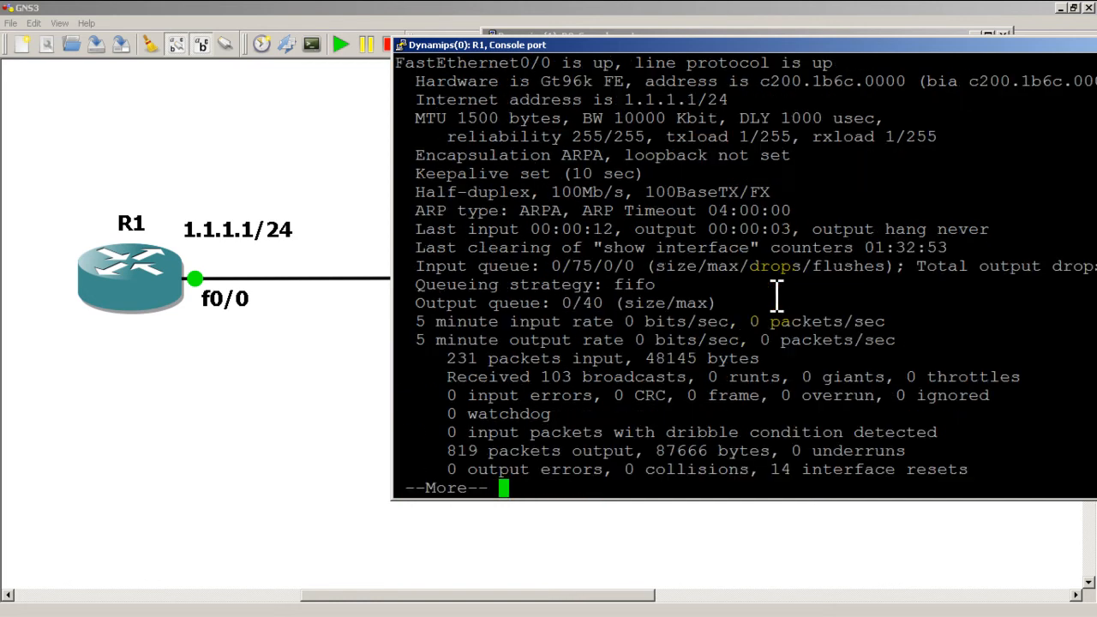
key(space)
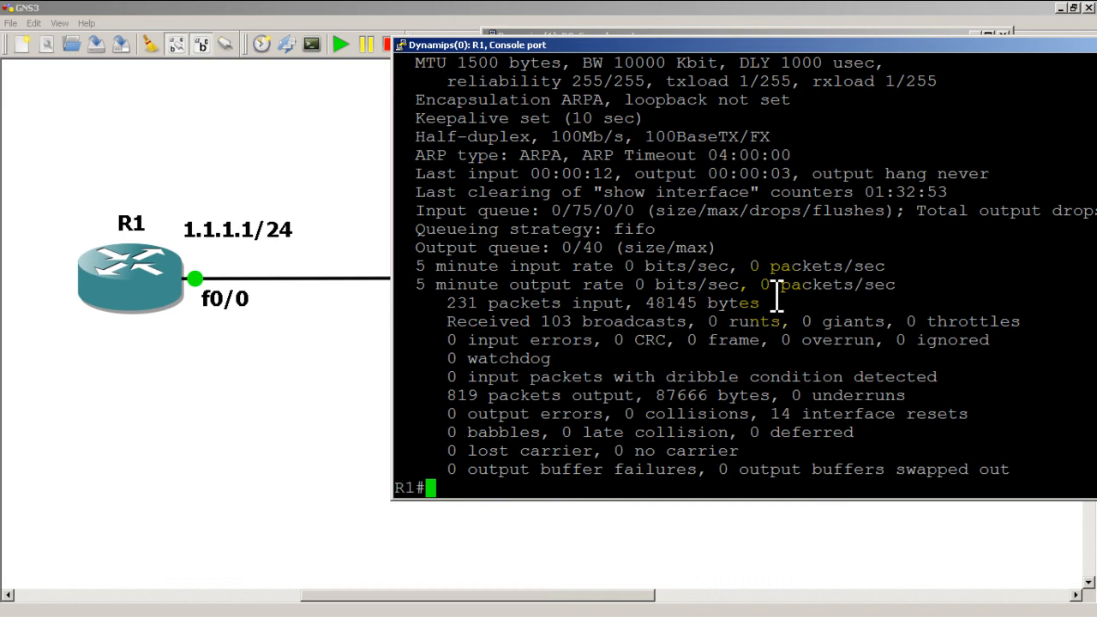
Begin a ping toward 1.1 and a 'show int fast 0/0' command for the next check
text(ping)
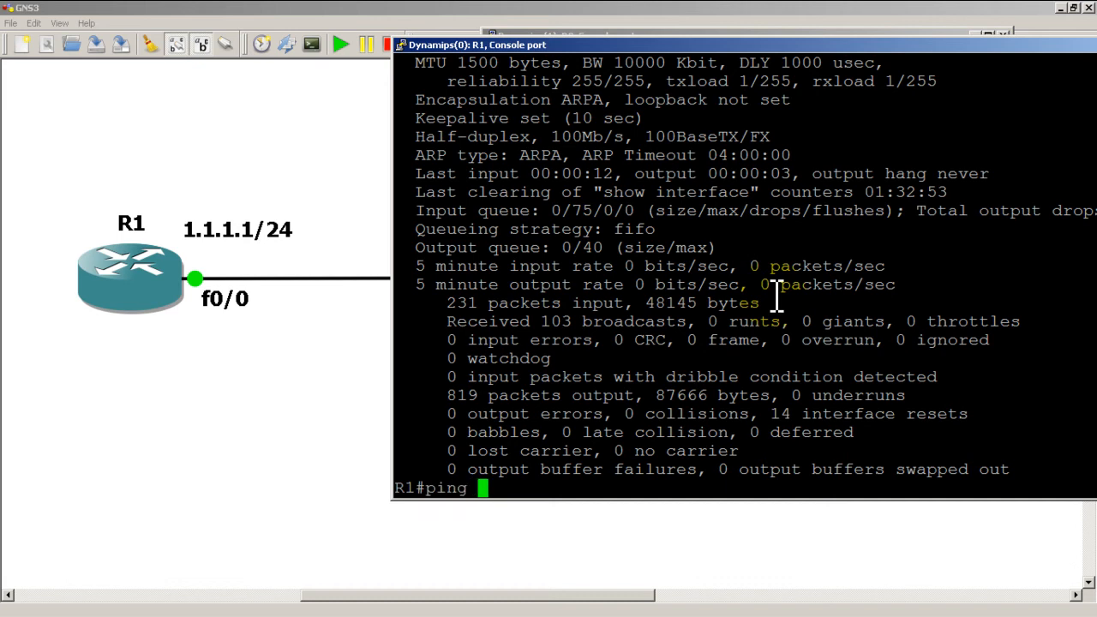
text(1.1)
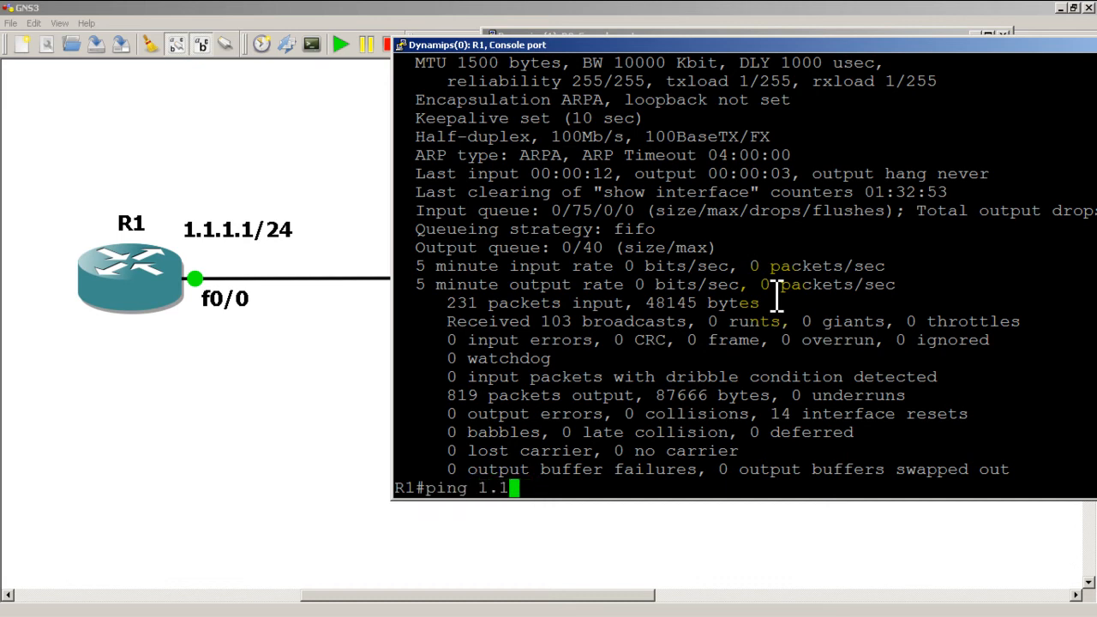
text(show)
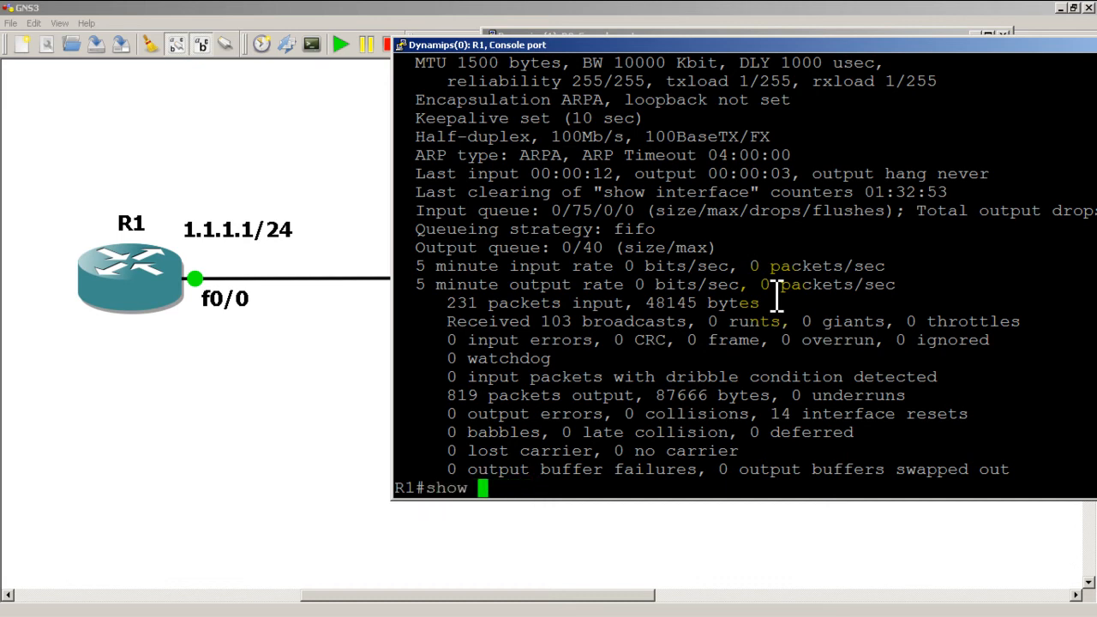
text(int fast 0/[0)
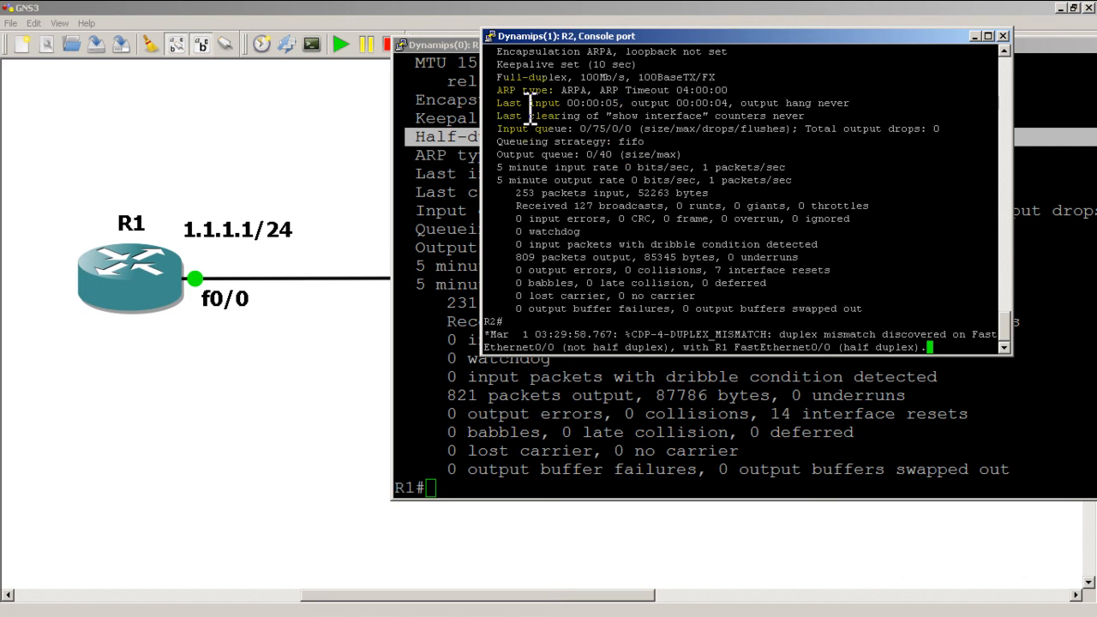
Run 'show int fast 0/0' on R2 then R1, comparing full versus half duplex
text(show int fast 0/0)
click(744, 487)
text(ping)
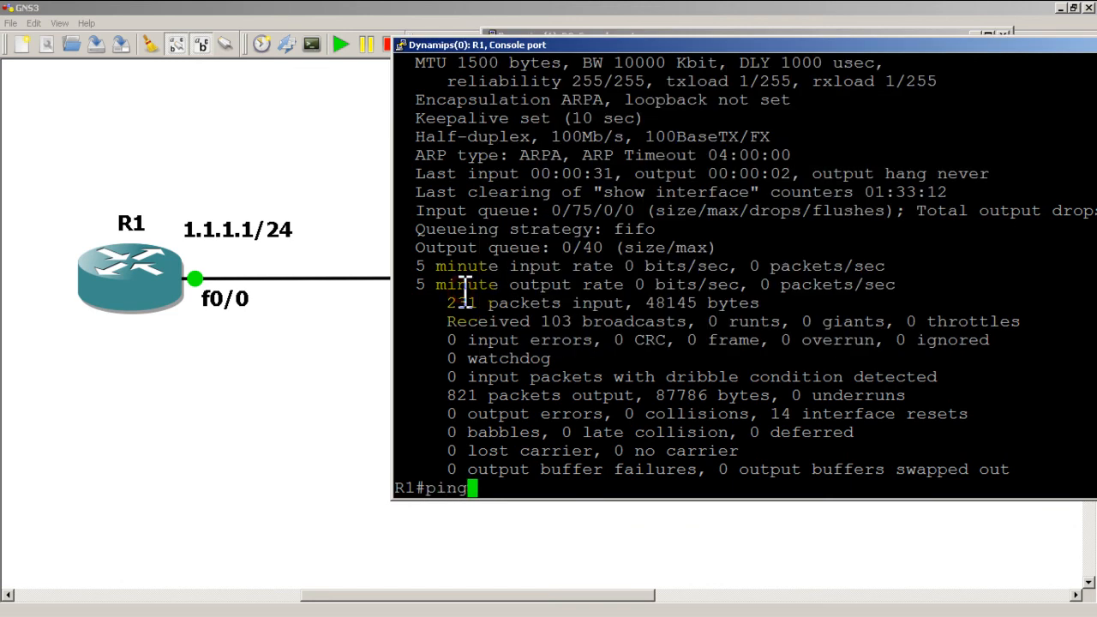
Ping 1.1.1.2 repeat 1000 from R1, all succeeding, then recheck interface status
text(1.1.1.2)
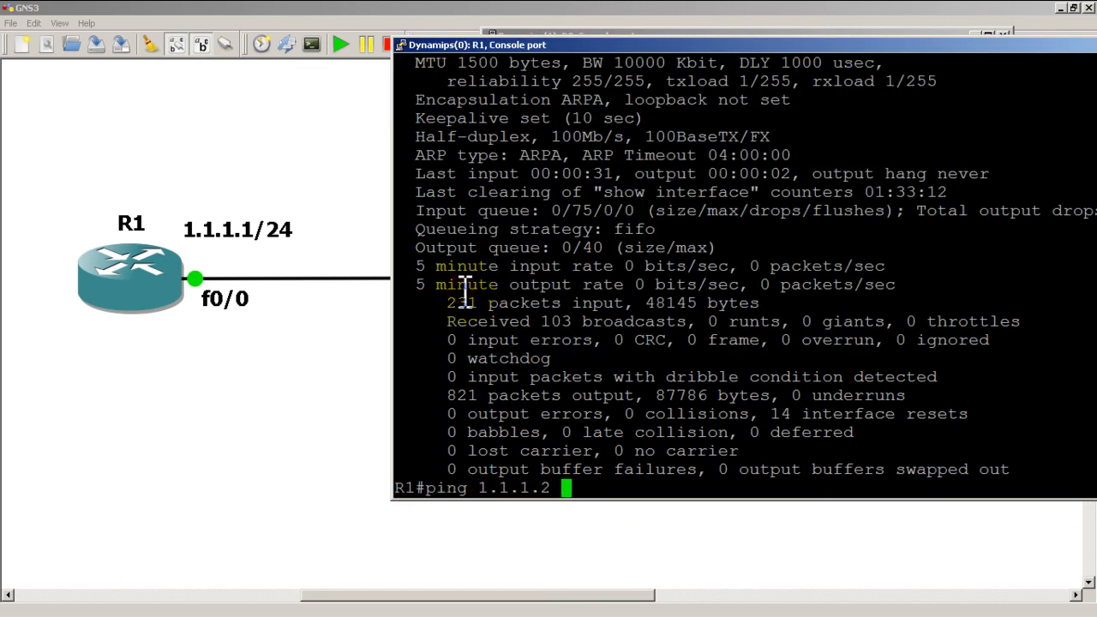
text(repeat 1000)
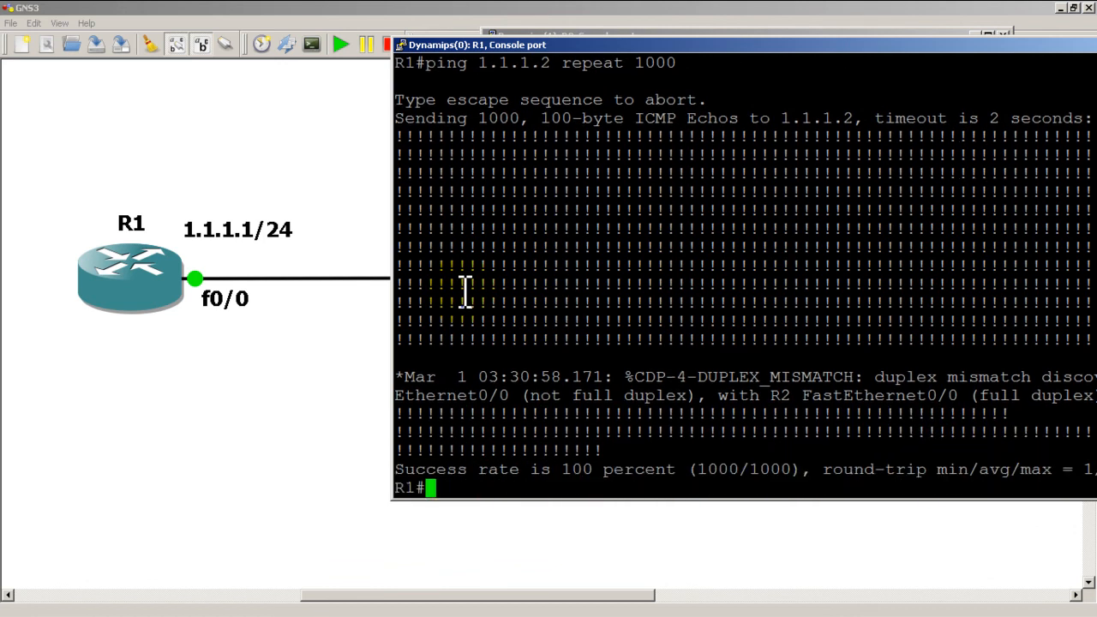
text(show i)
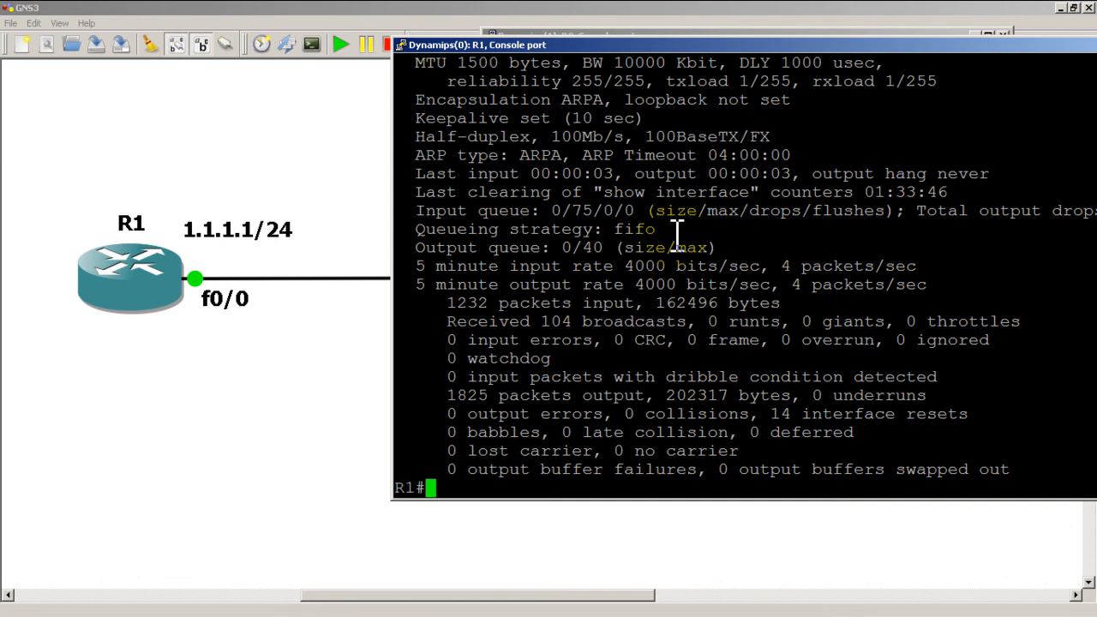
Scroll through R1's FastEthernet0/0 counters showing 4000 bits/sec and a fresh mismatch warning
scroll(down, 3)
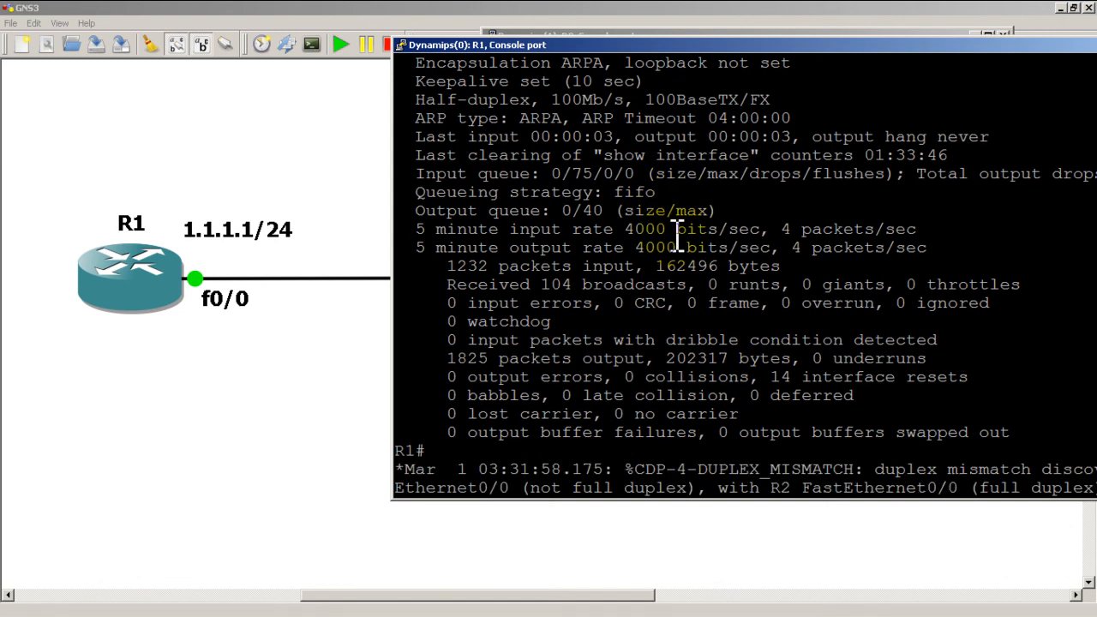